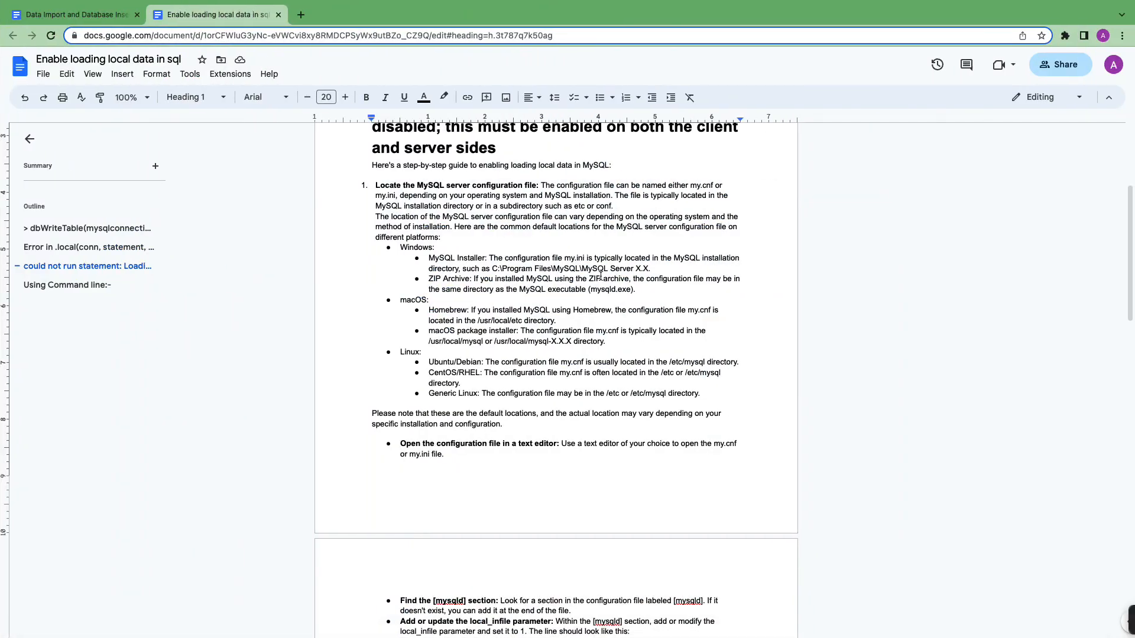
# Scroll the guide up to the dbWriteTable command and its local-data error message
pyautogui.scroll(3)
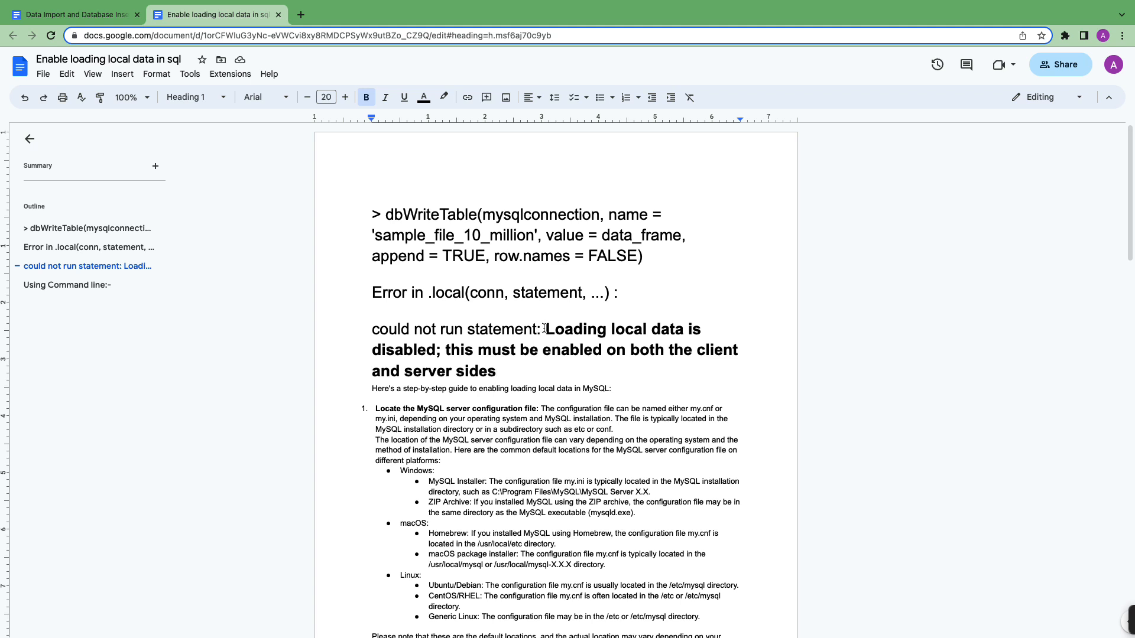
pyautogui.moveTo(486, 302)
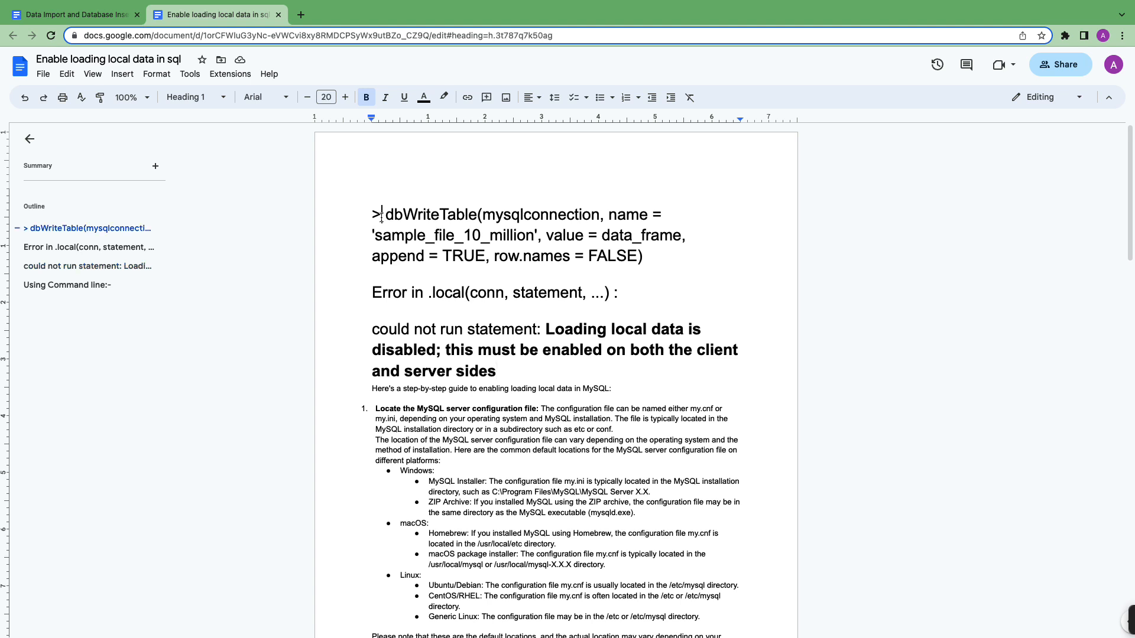
pyautogui.moveTo(376, 214); pyautogui.dragTo(642, 255)
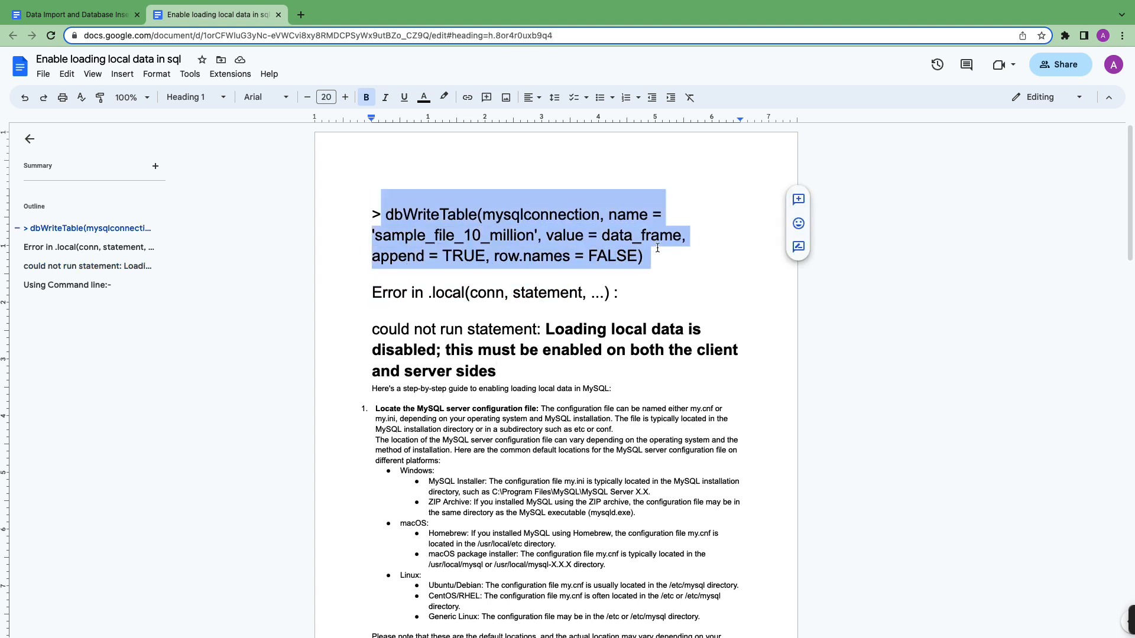
pyautogui.moveTo(502, 303)
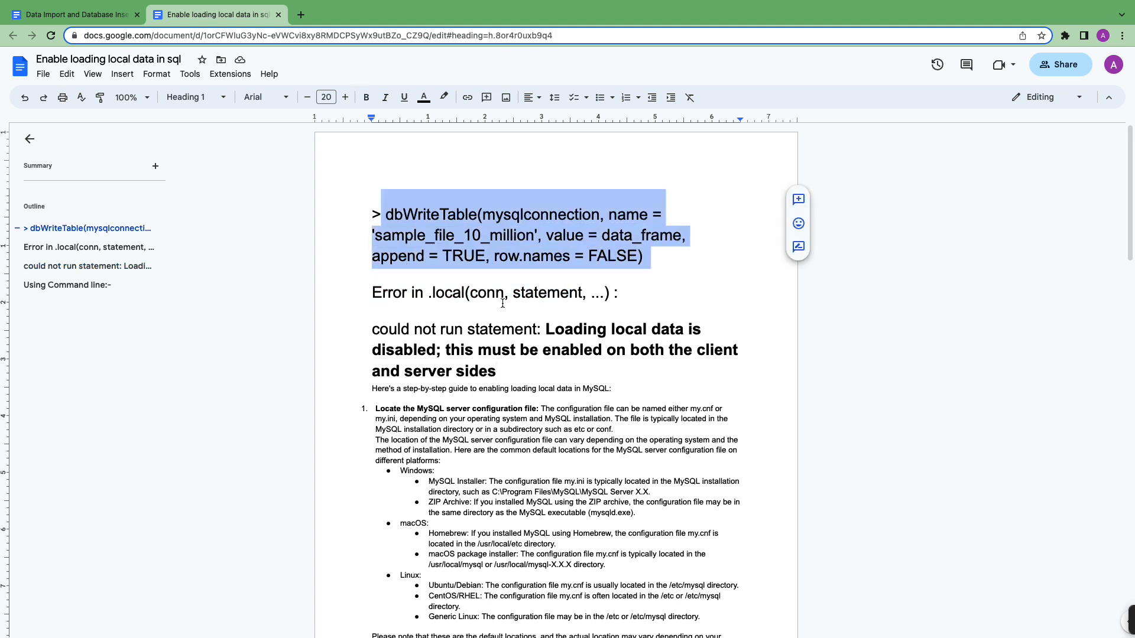
pyautogui.click(383, 321)
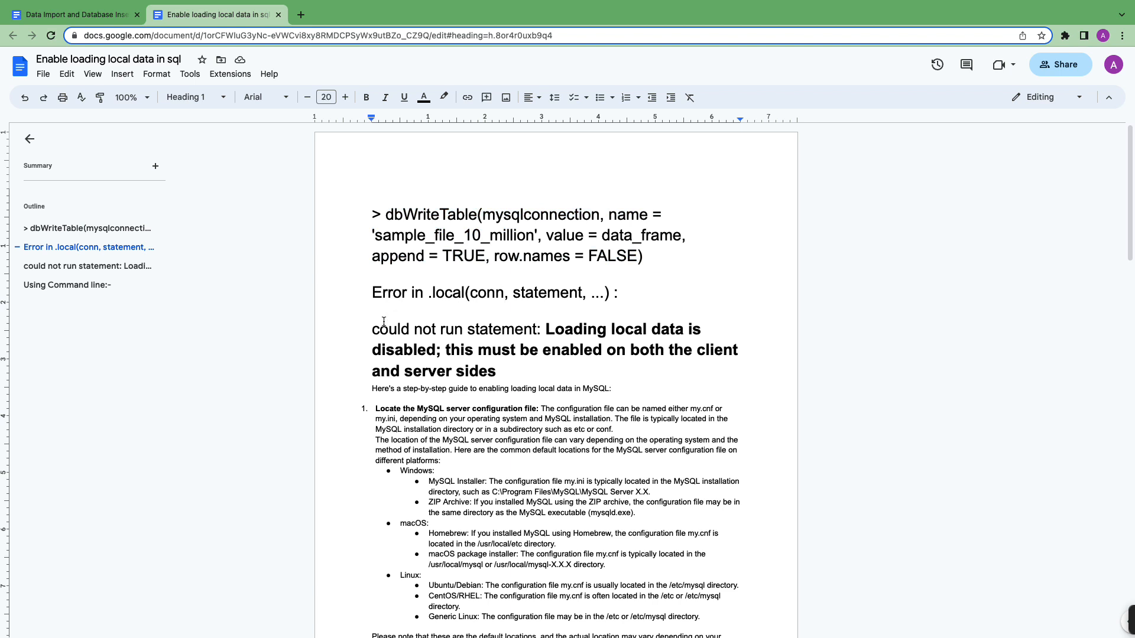
pyautogui.click(373, 329)
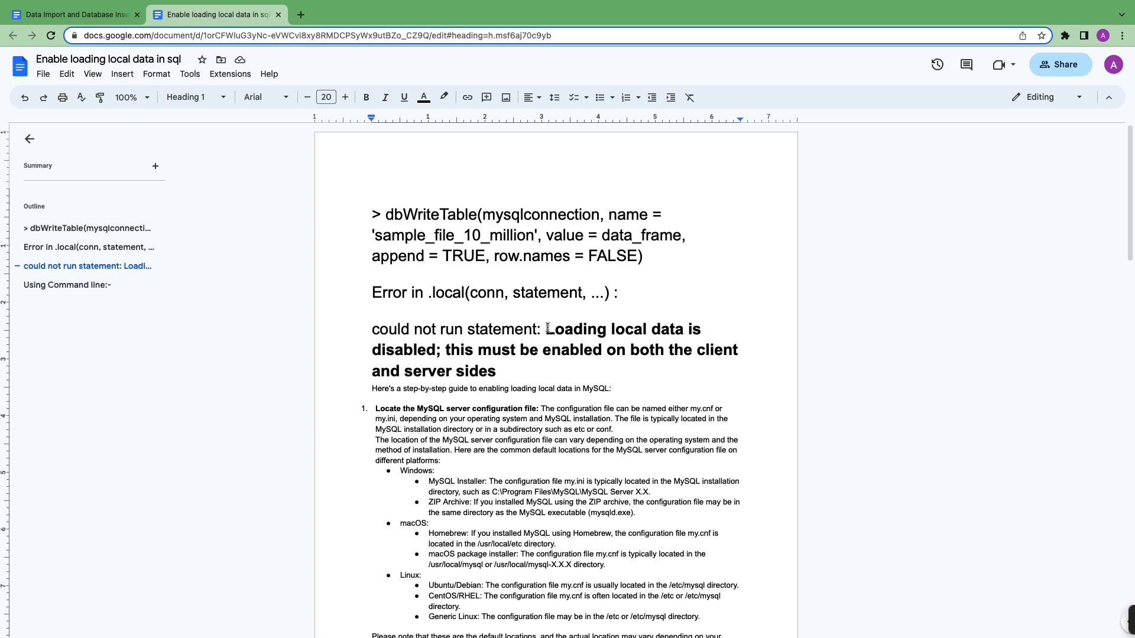
pyautogui.moveTo(548, 329); pyautogui.dragTo(497, 371)
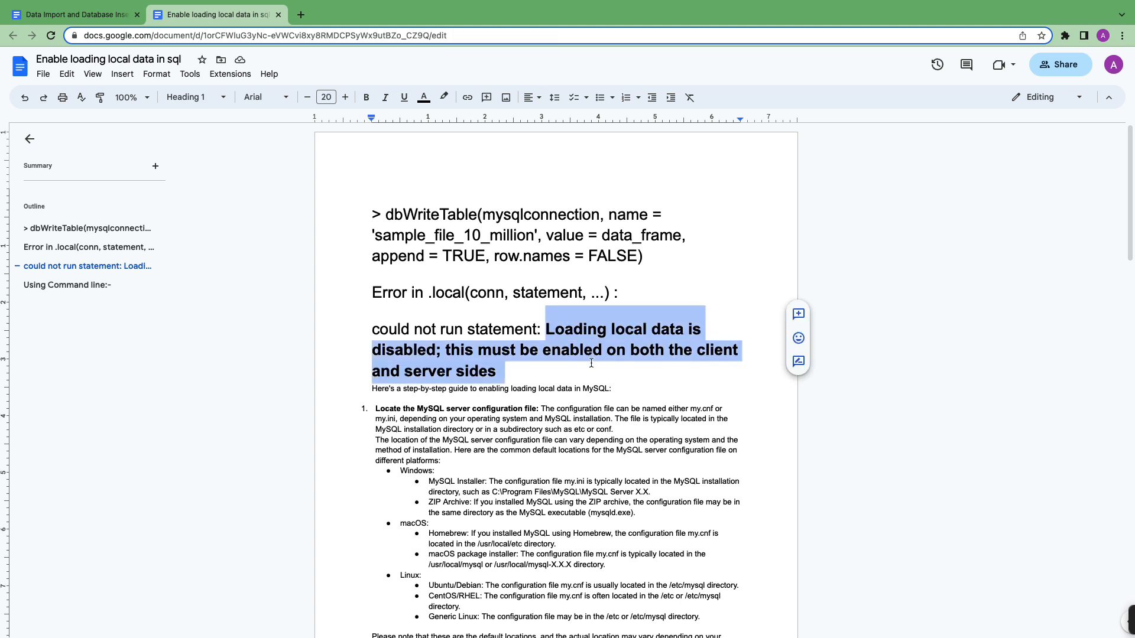
pyautogui.click(497, 372)
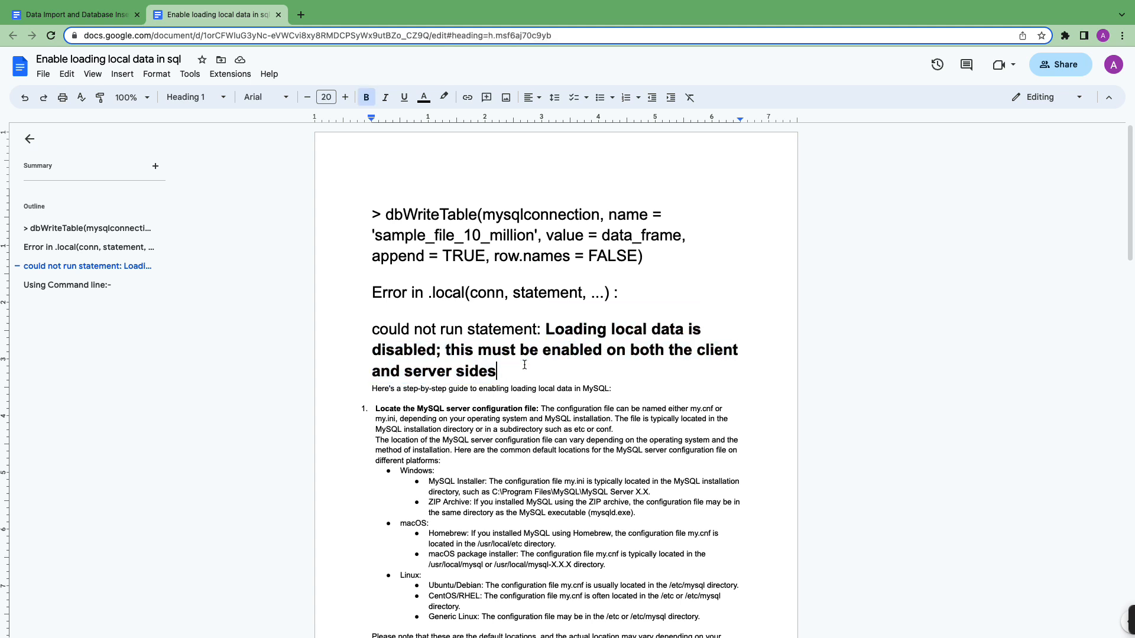
pyautogui.scroll(-3)
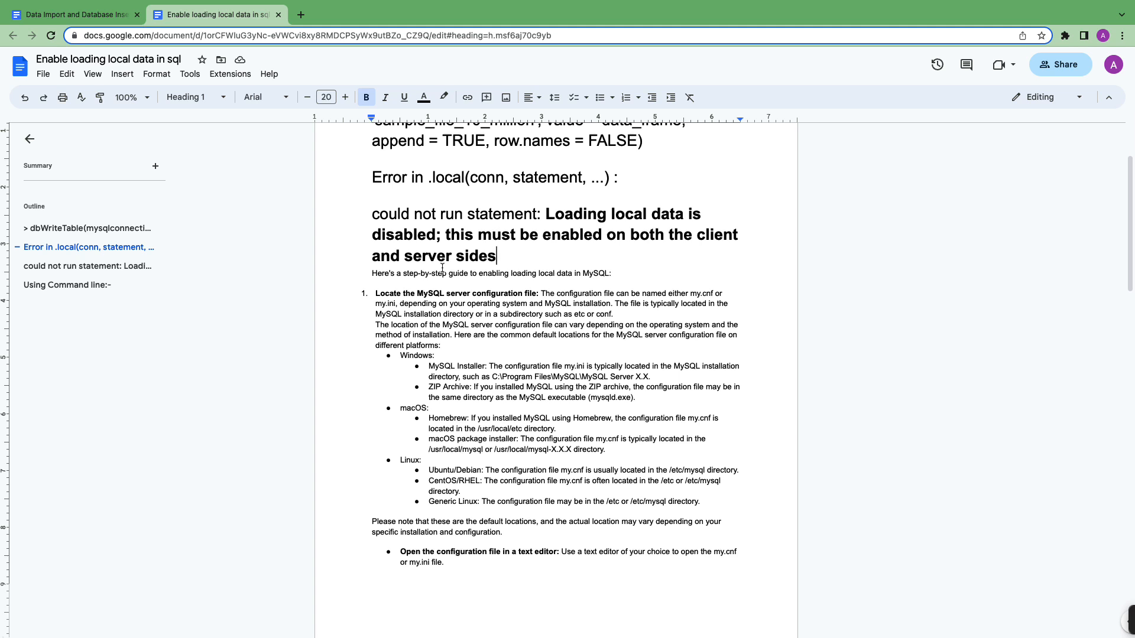
pyautogui.scroll(-3)
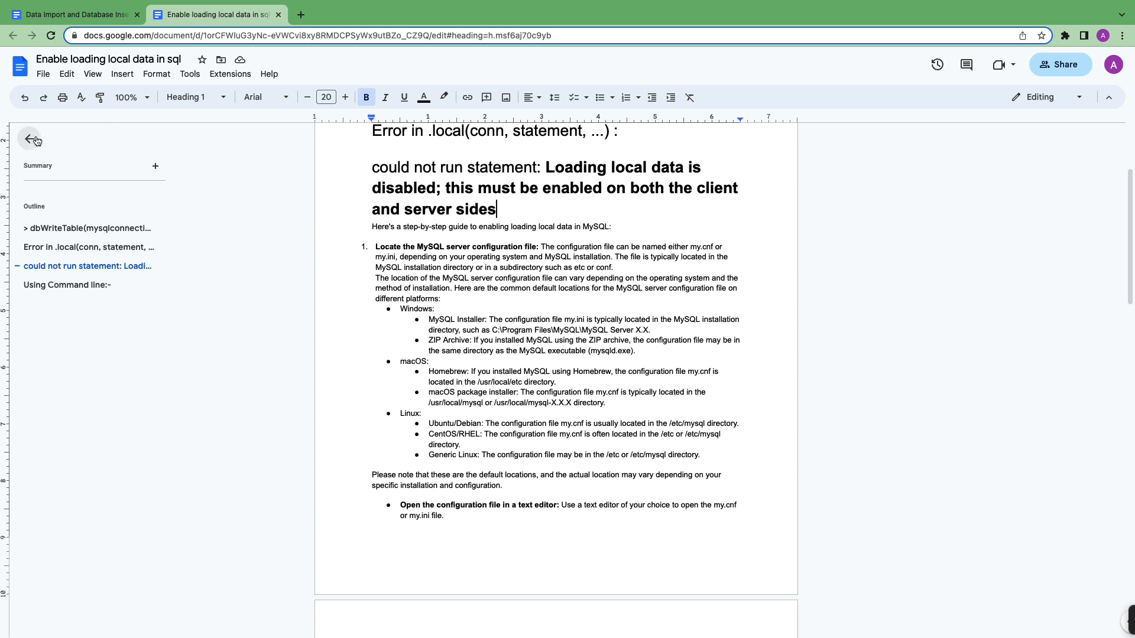
# Collapse the outline and bold the file names my.cnf and my.ini in step one
pyautogui.click(29, 139)
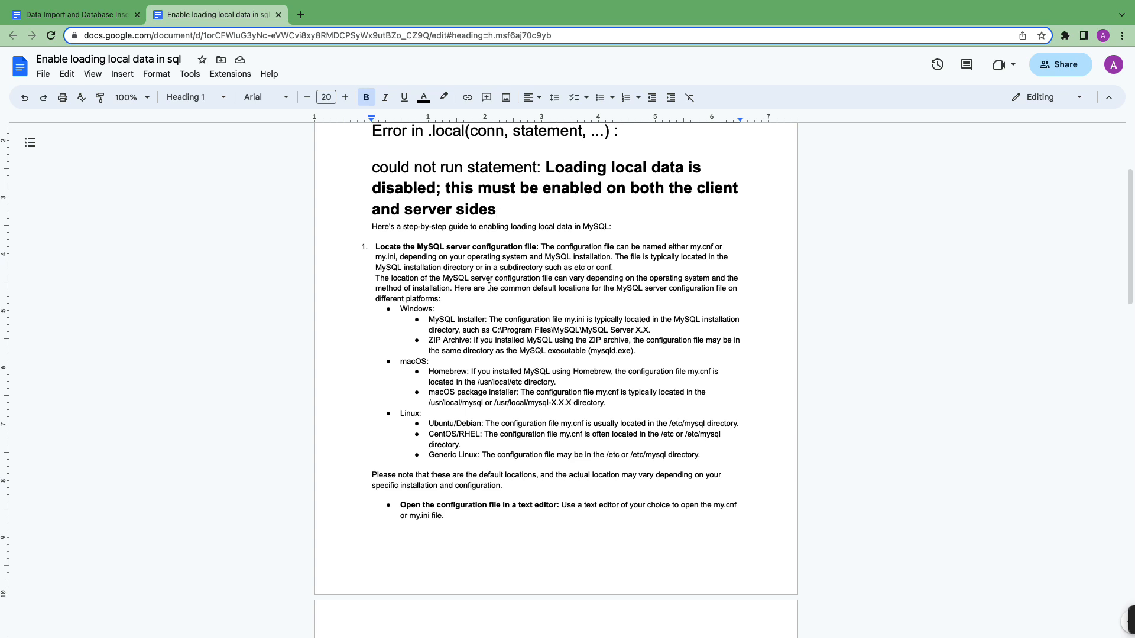
pyautogui.moveTo(665, 248)
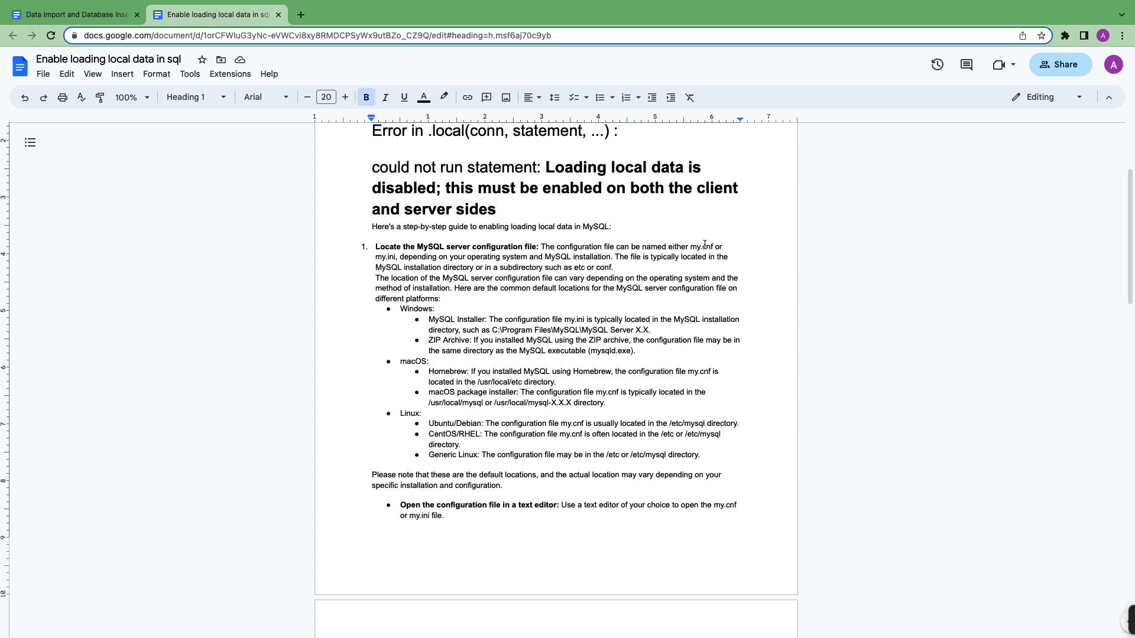
pyautogui.doubleClick(702, 246)
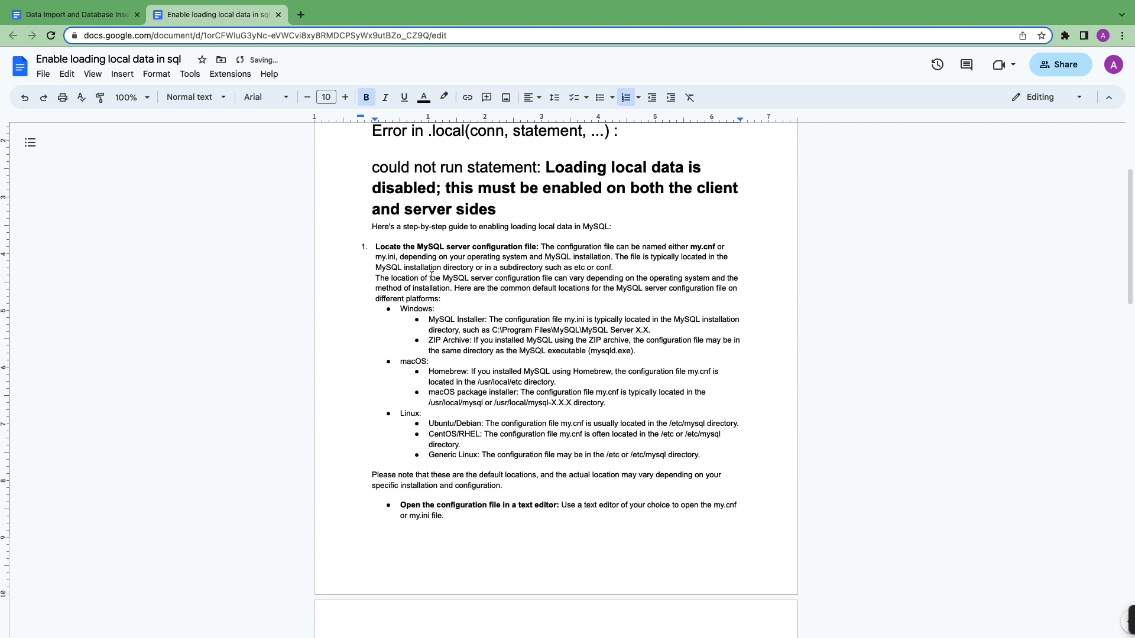
pyautogui.doubleClick(386, 257)
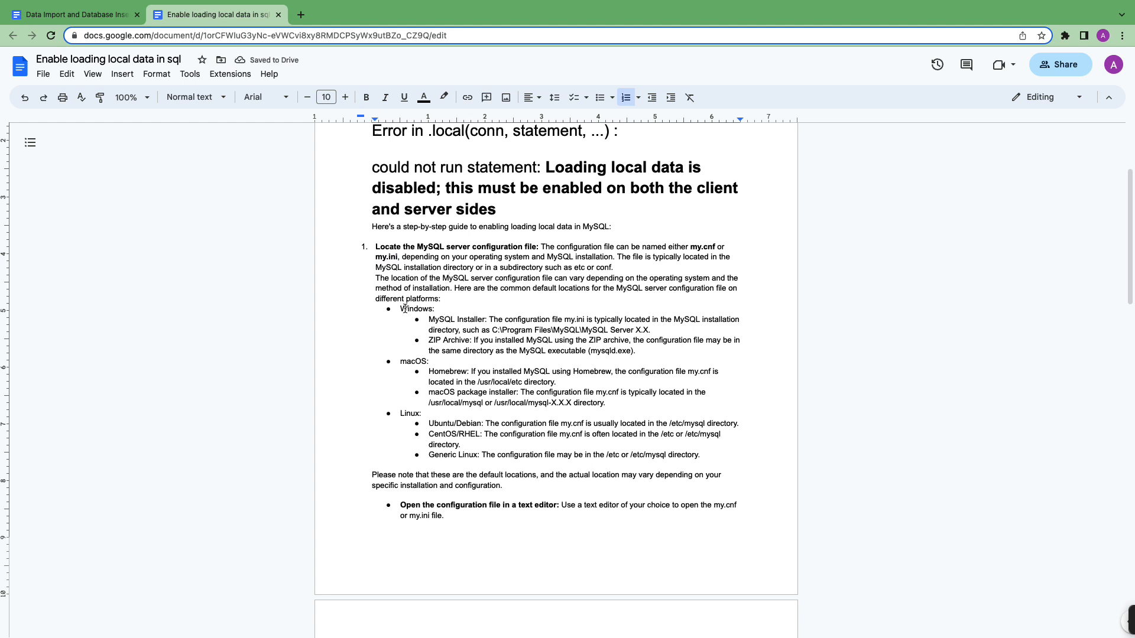
pyautogui.moveTo(415, 316)
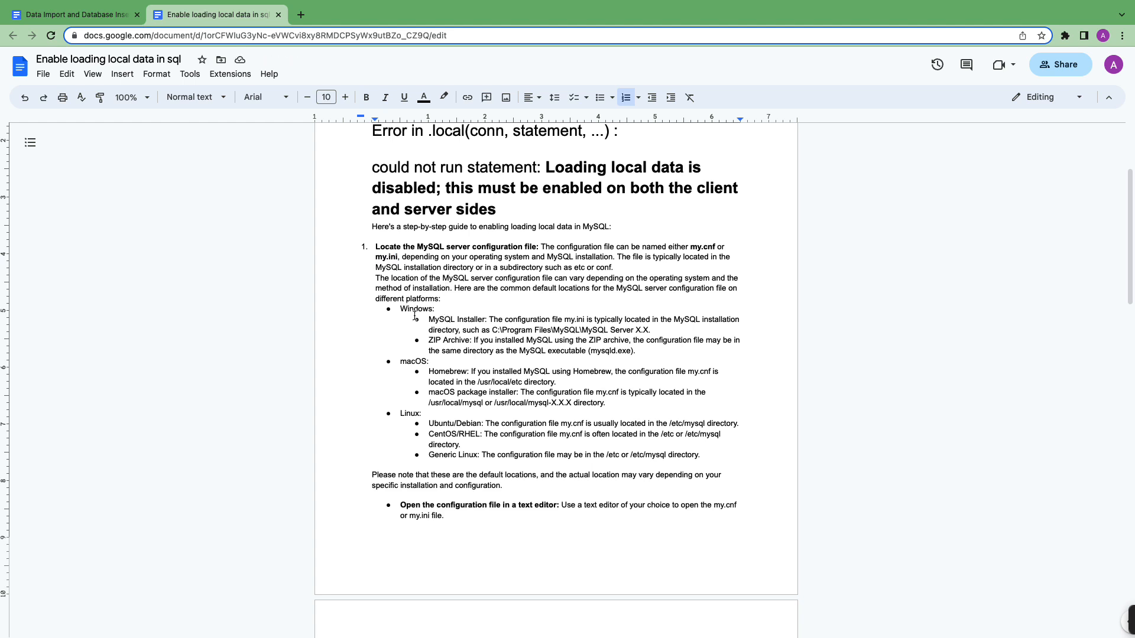
pyautogui.moveTo(412, 314)
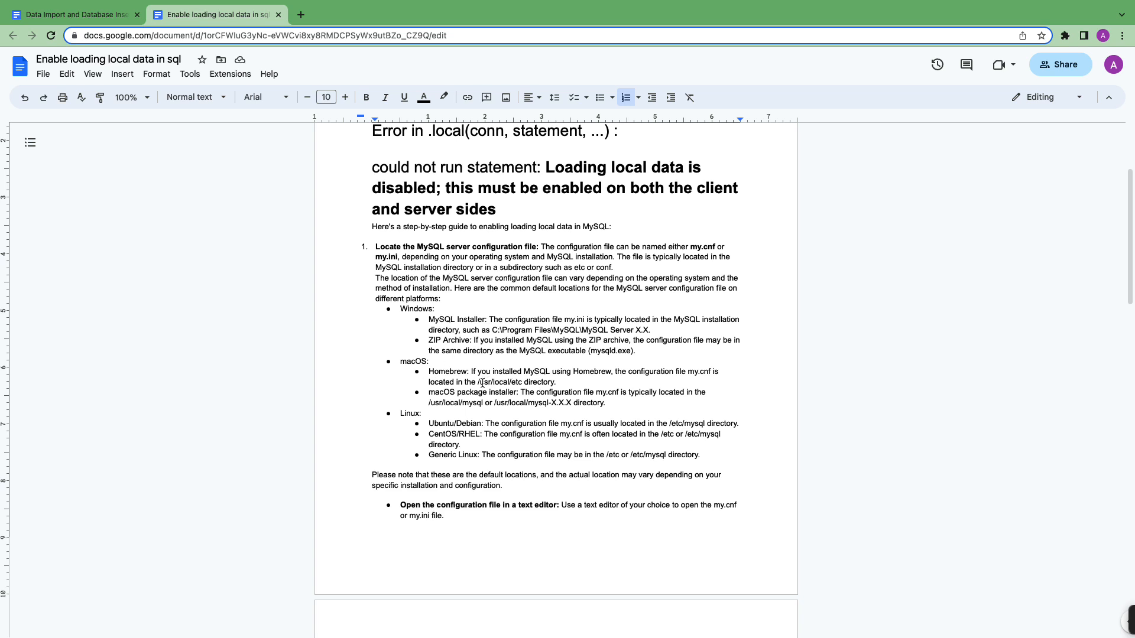
pyautogui.moveTo(543, 415)
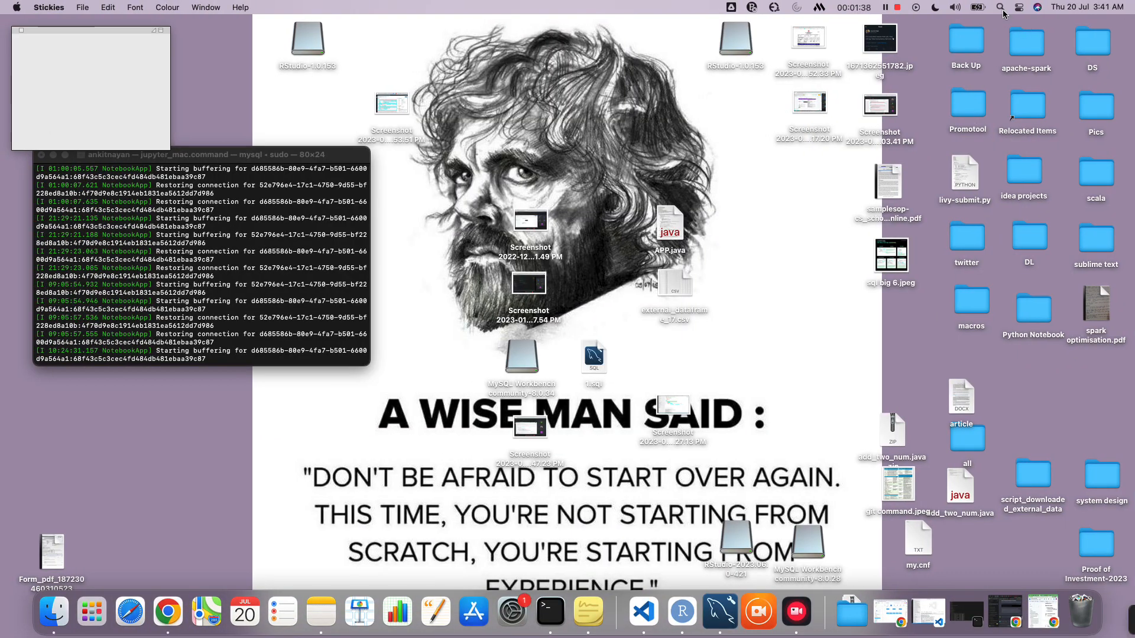
# Search Spotlight for /usr and open the usr folder in Finder
pyautogui.click(1000, 7)
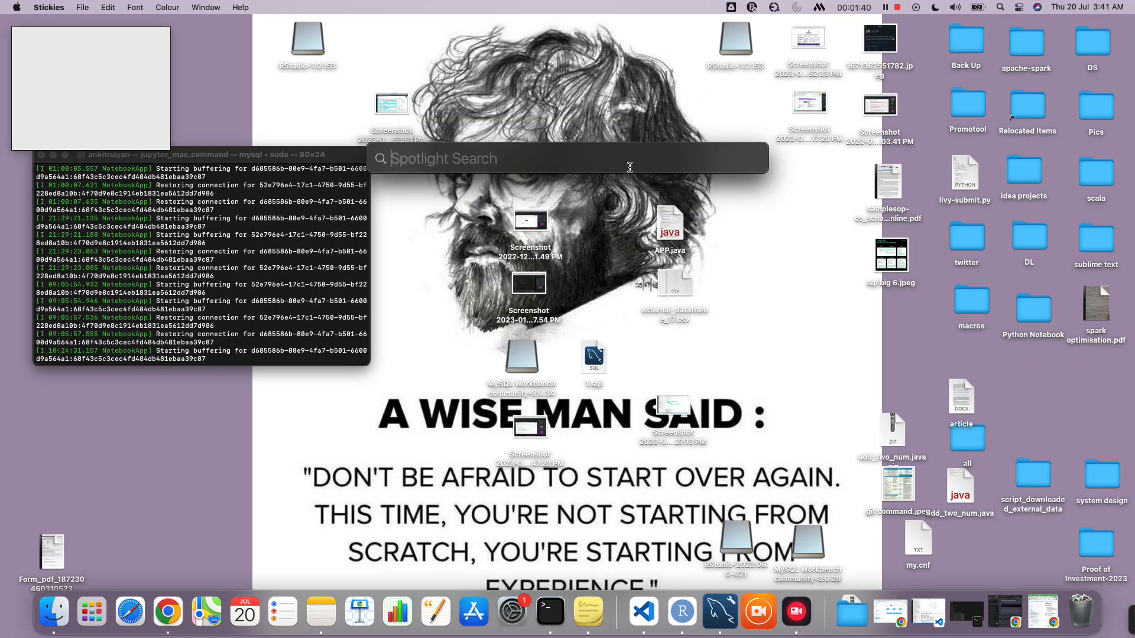
pyautogui.write('/usr')
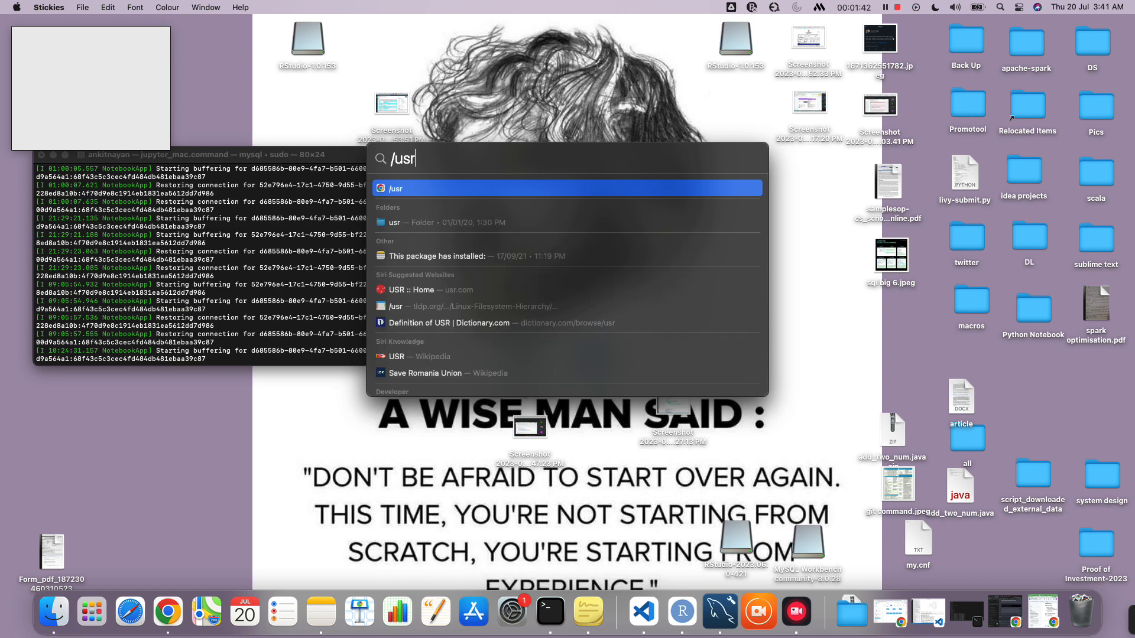
pyautogui.click(451, 222)
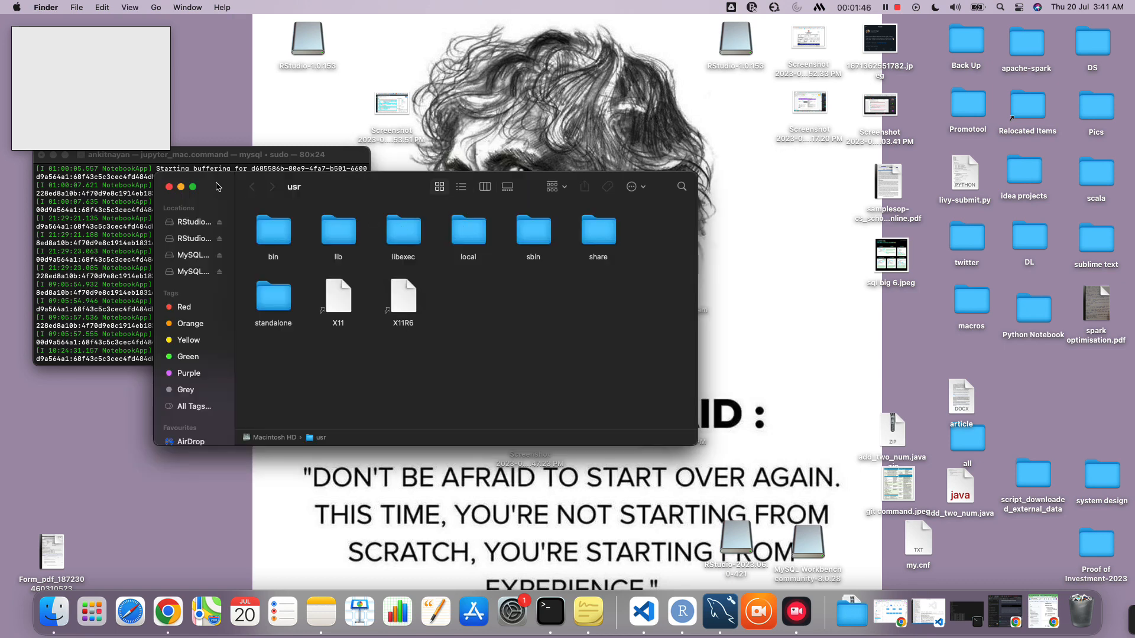
# Navigate into /usr/local/mysql-8.1.0-macos13-arm64 where my.cnf lives
pyautogui.click(193, 187)
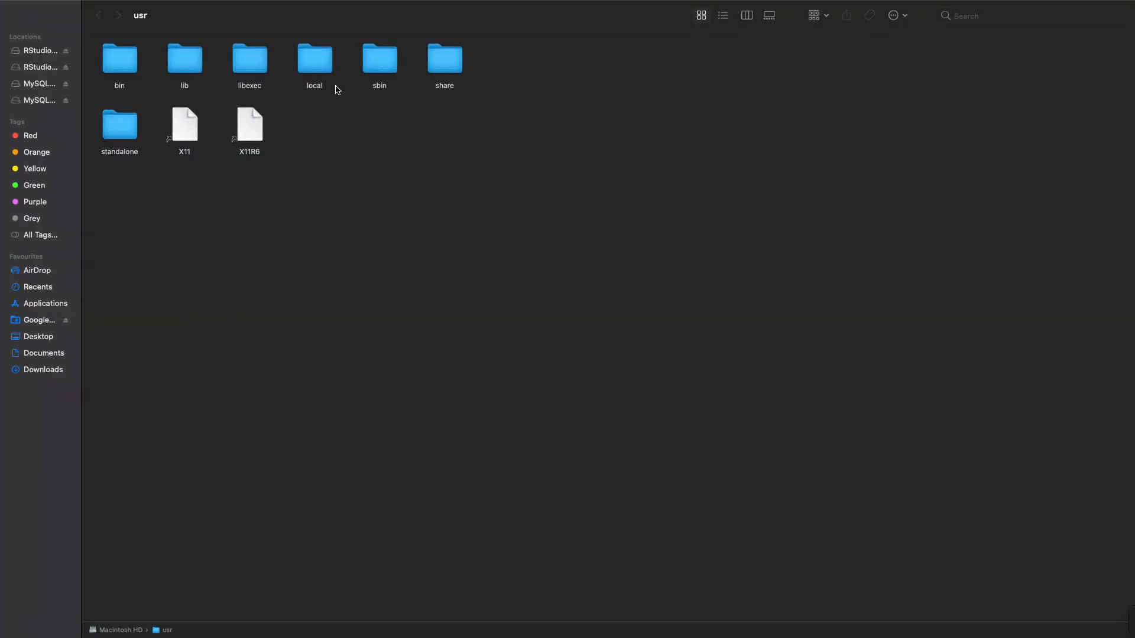
pyautogui.doubleClick(314, 58)
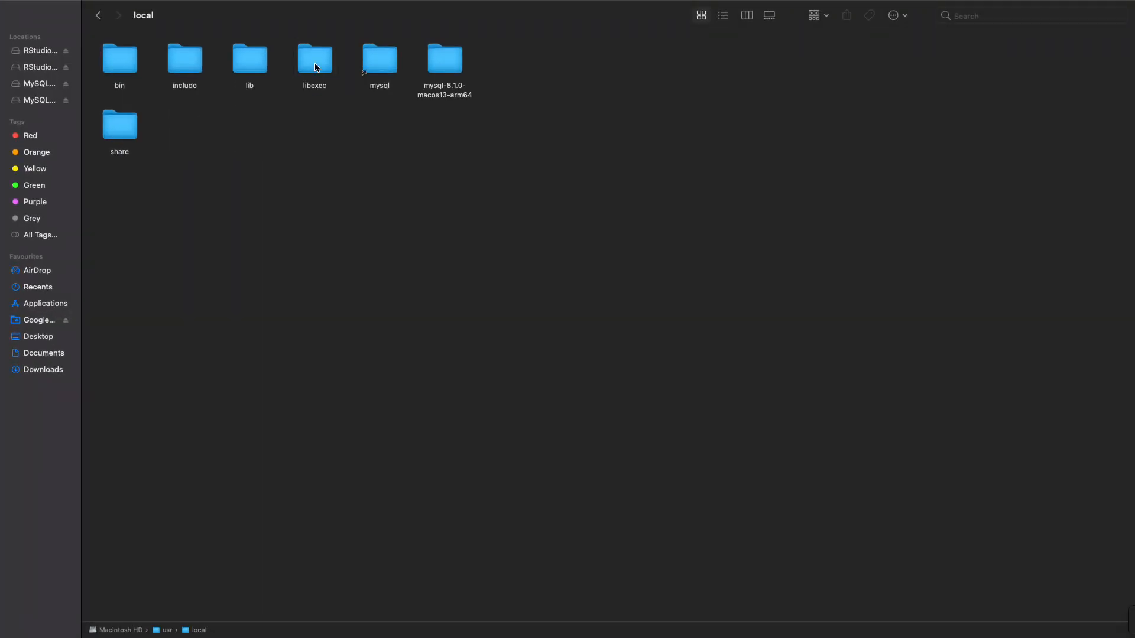
pyautogui.doubleClick(444, 58)
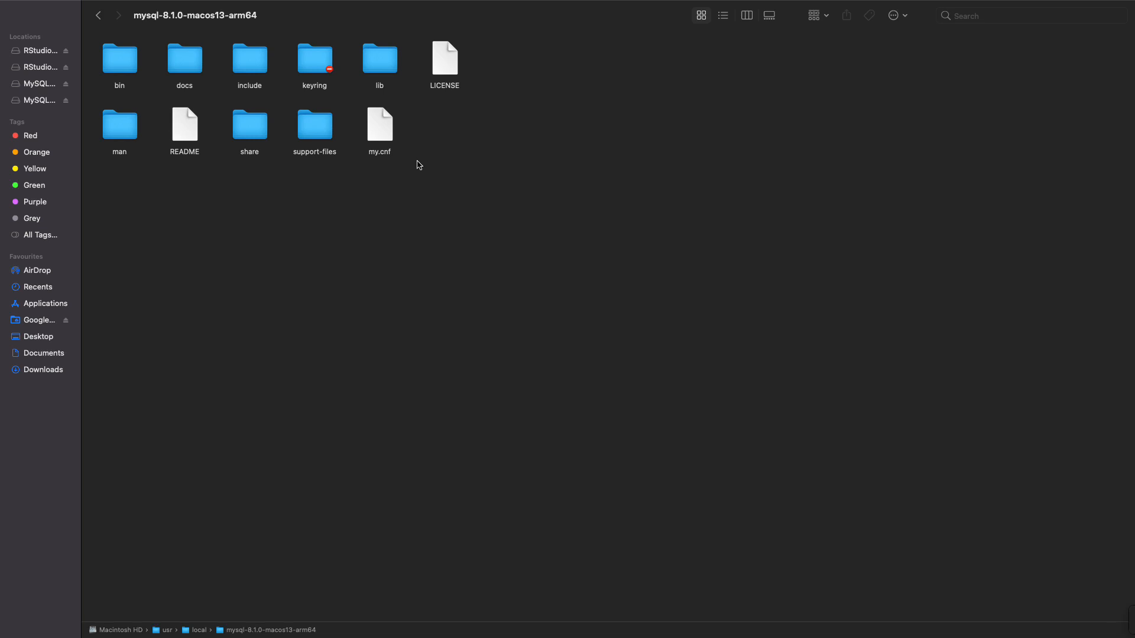
pyautogui.moveTo(387, 129)
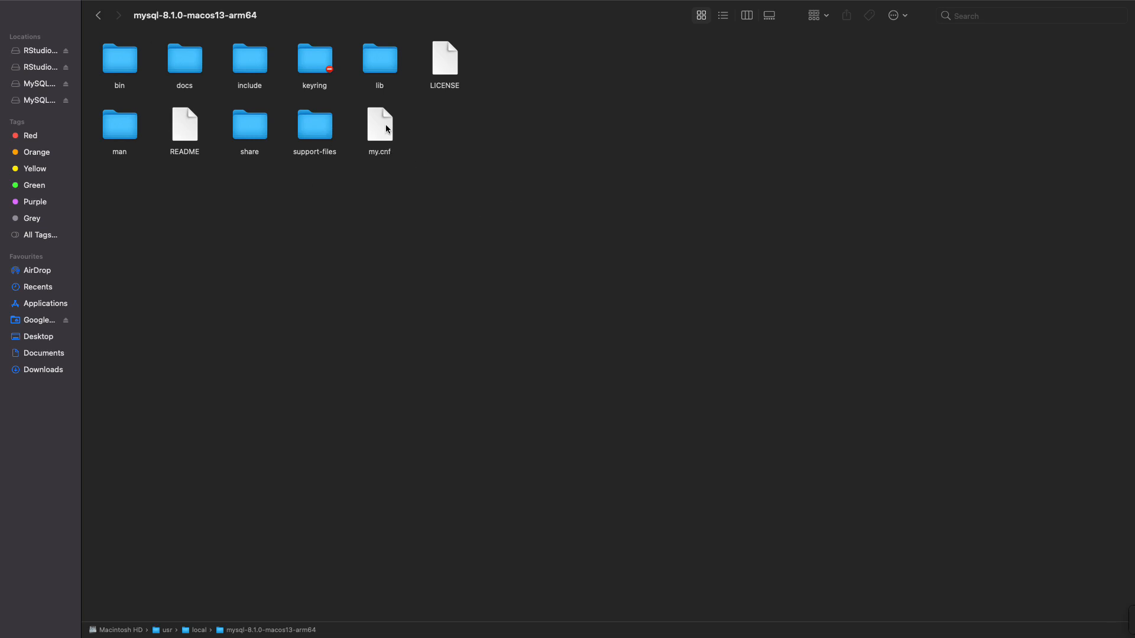
pyautogui.moveTo(379, 162)
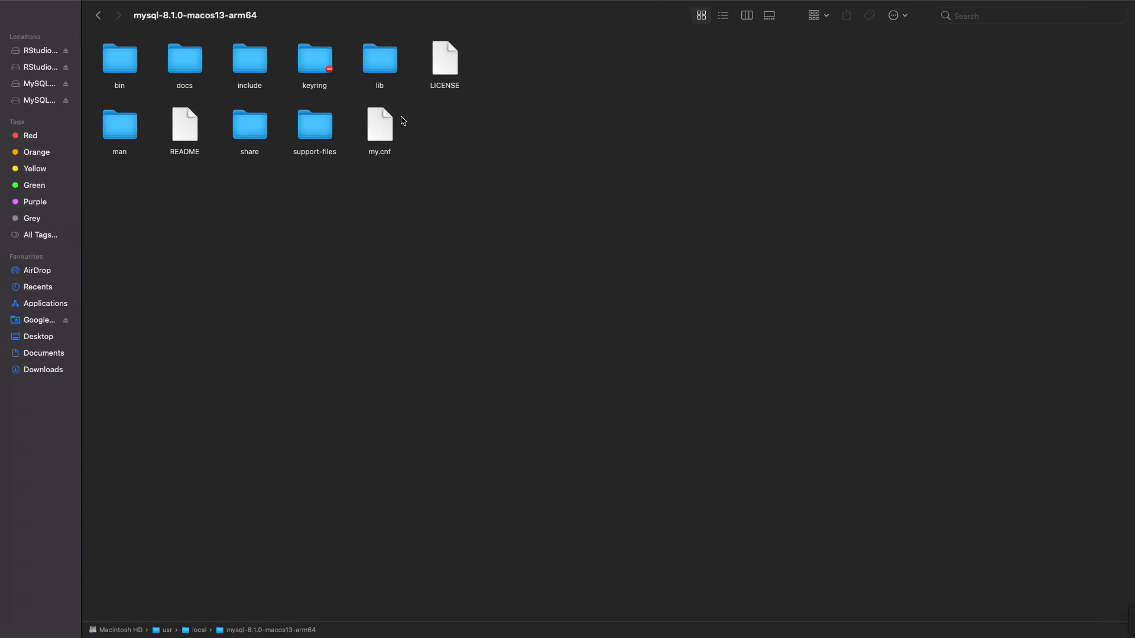
pyautogui.moveTo(365, 152)
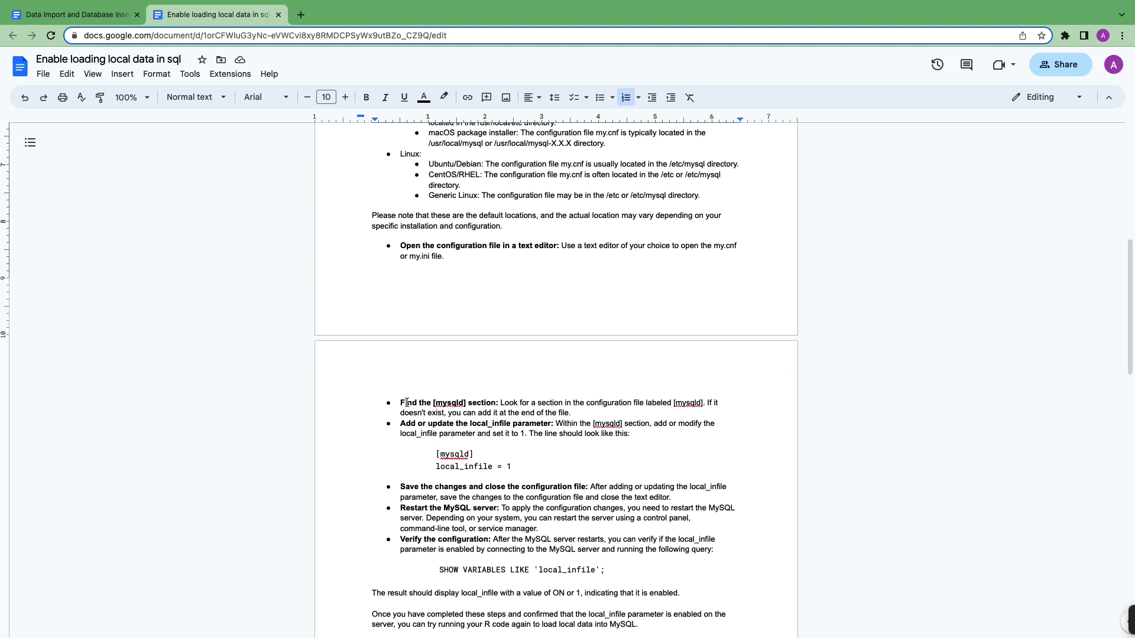
pyautogui.click(449, 402)
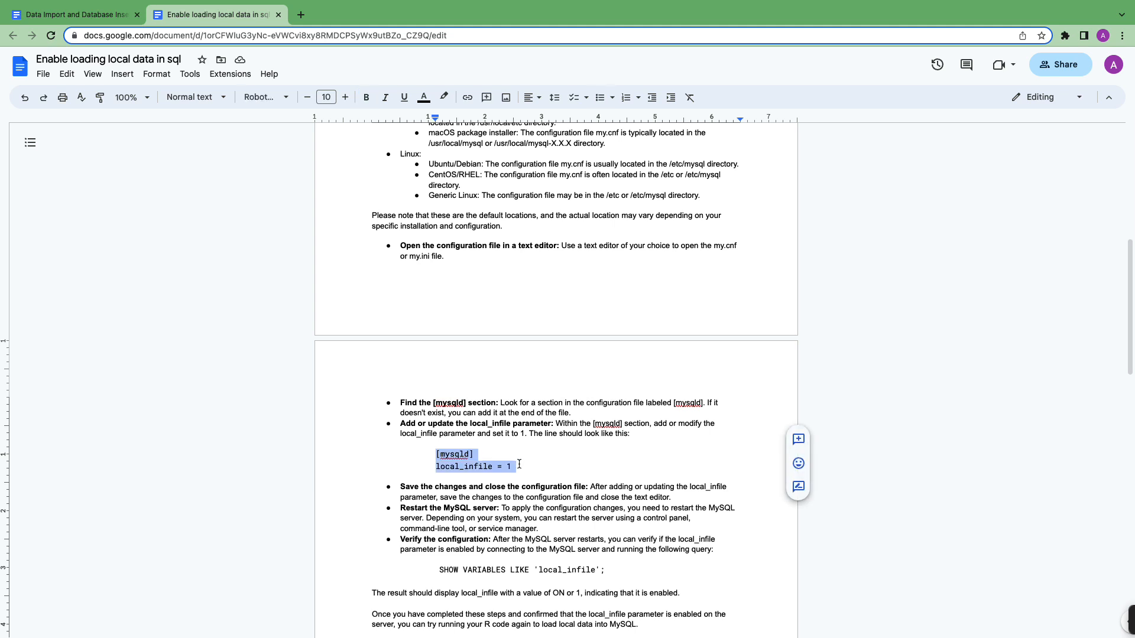
pyautogui.scroll(-3)
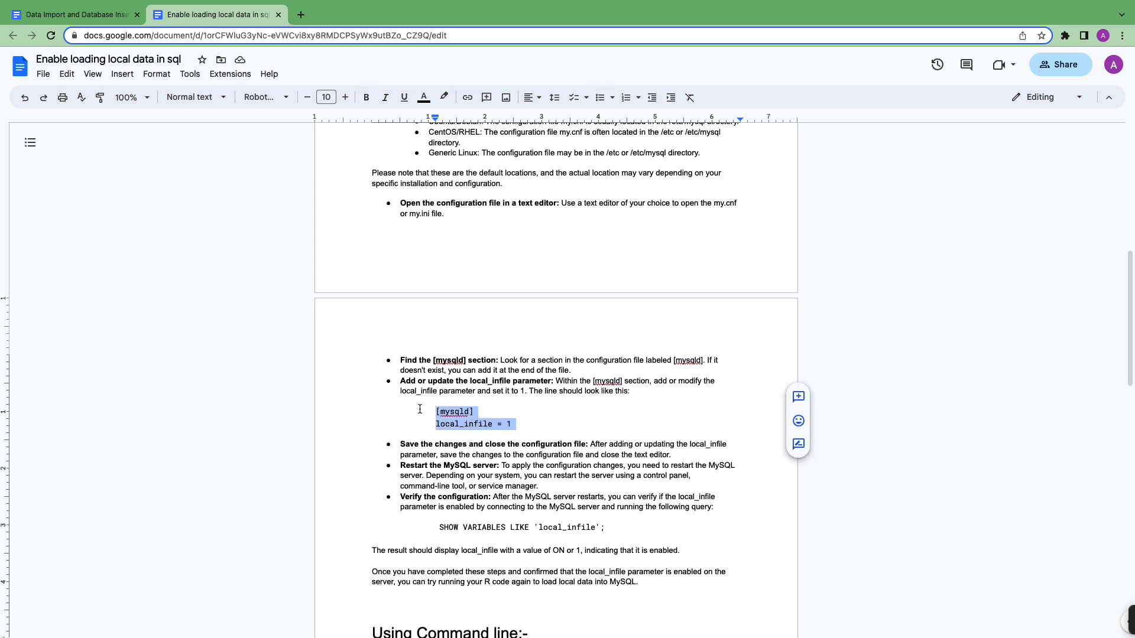
pyautogui.scroll(-3)
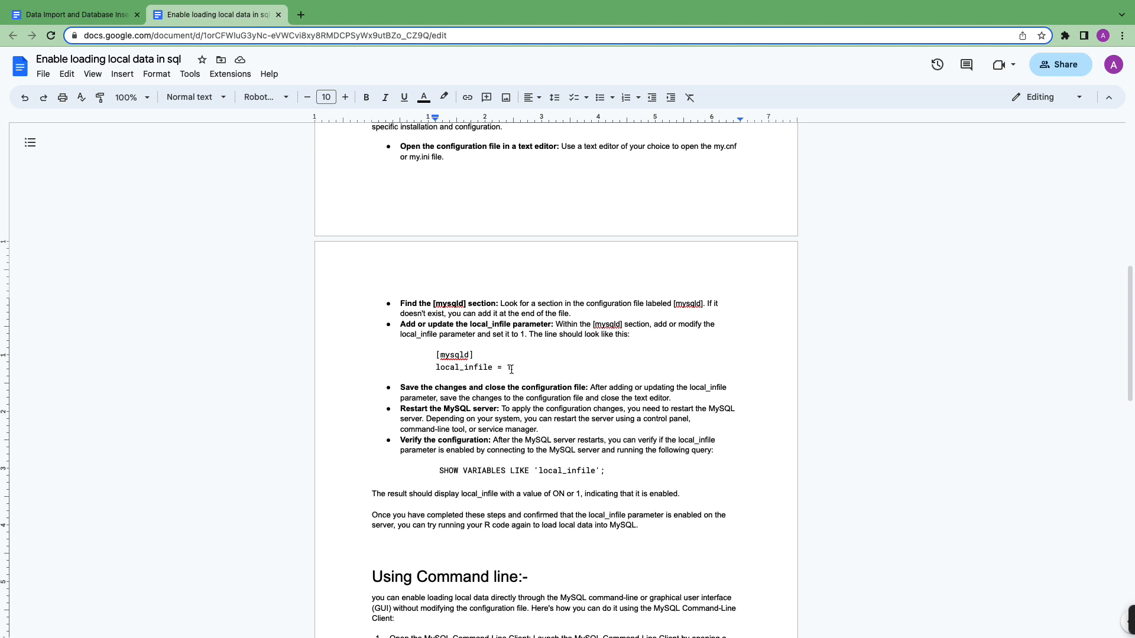
pyautogui.write('1')
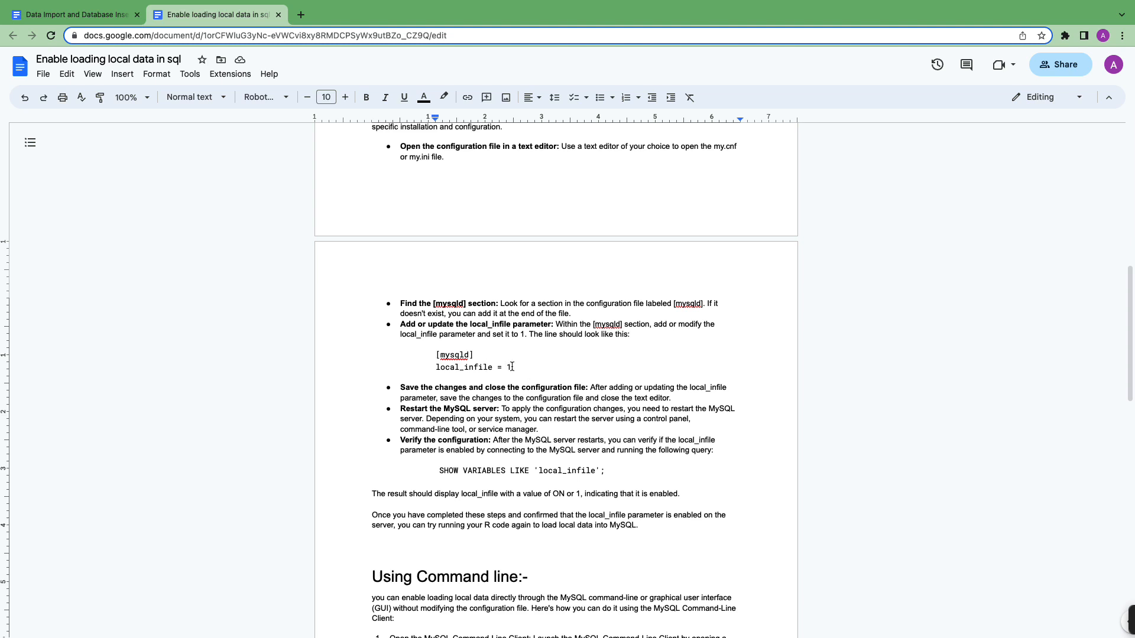
pyautogui.moveTo(437, 354); pyautogui.dragTo(510, 368)
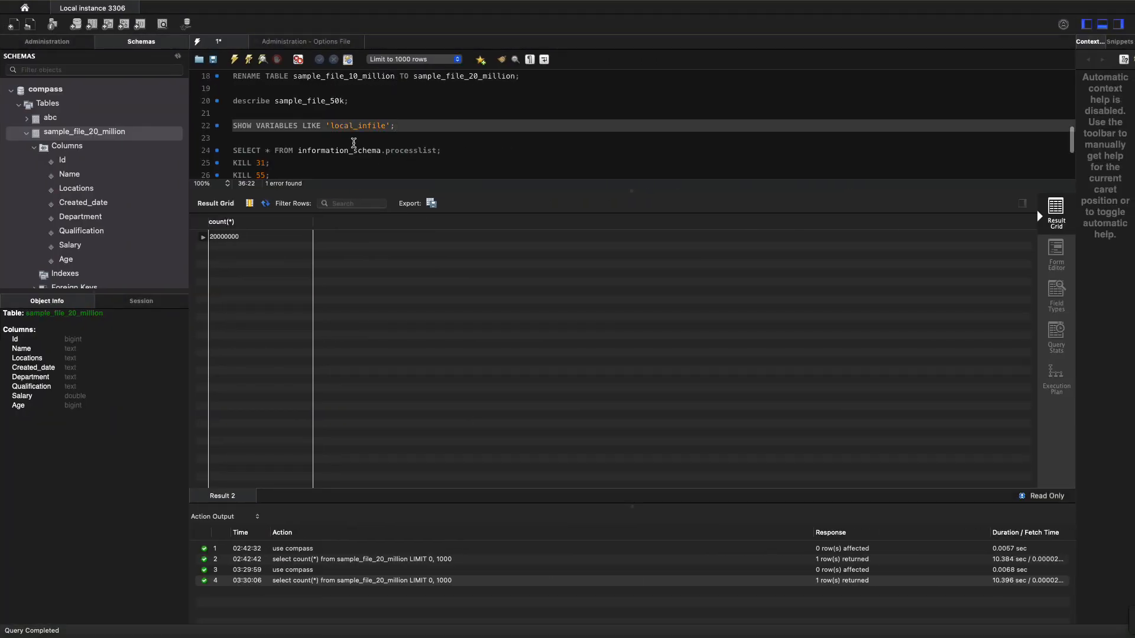
# Execute SHOW VARIABLES LIKE 'local_infile' and confirm the result reads ON
pyautogui.moveTo(231, 125); pyautogui.dragTo(390, 125)
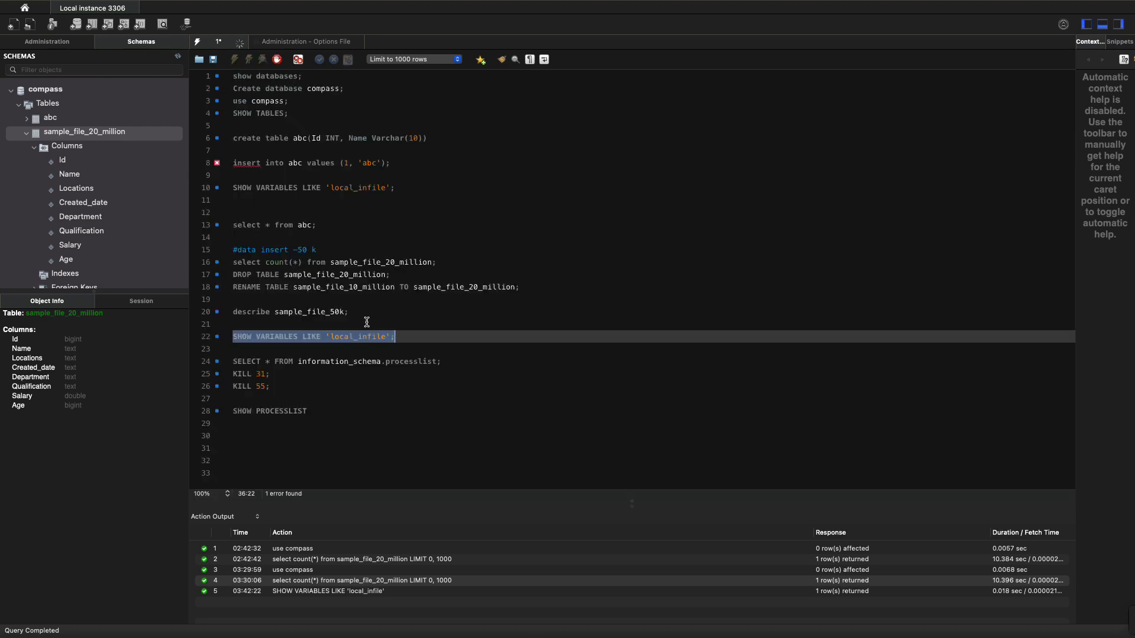
pyautogui.click(235, 59)
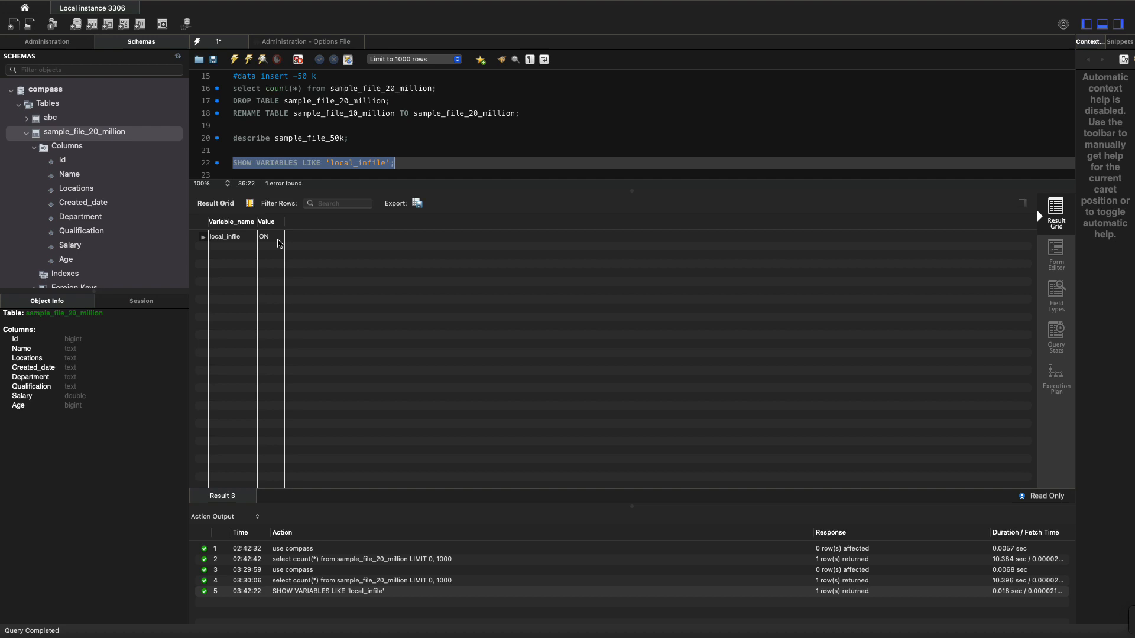
pyautogui.moveTo(377, 188)
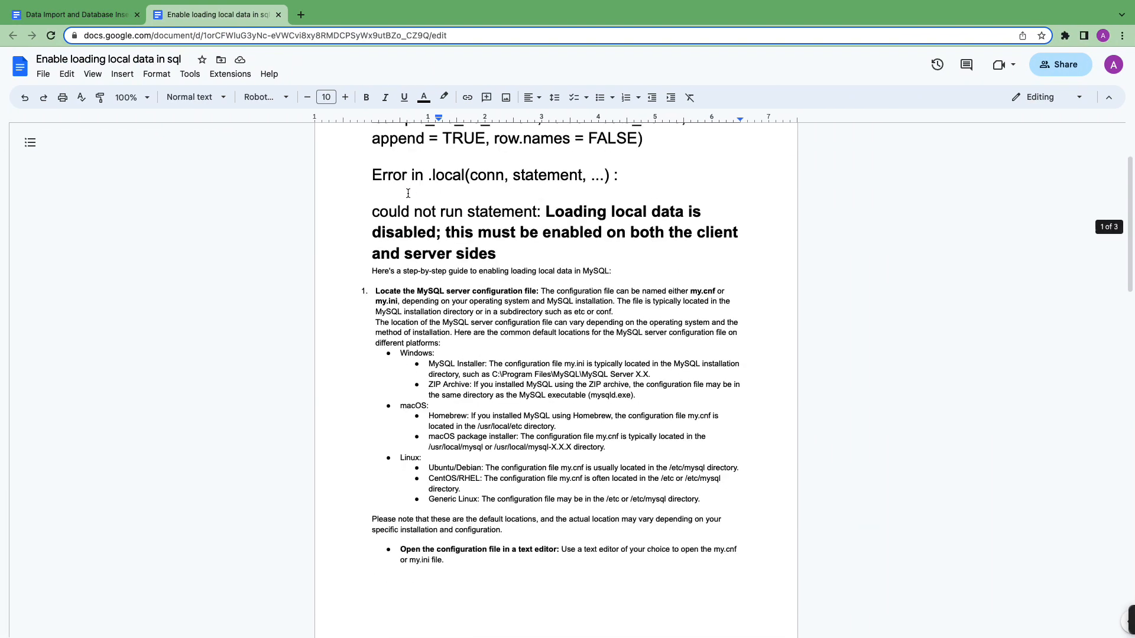
pyautogui.doubleClick(429, 214)
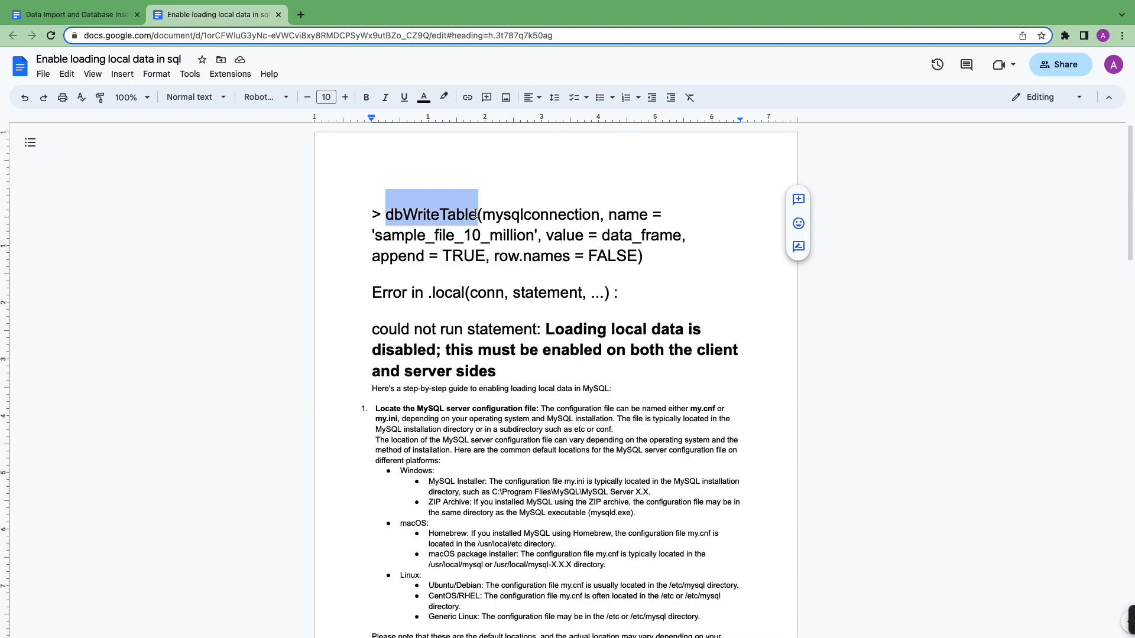
pyautogui.scroll(-3)
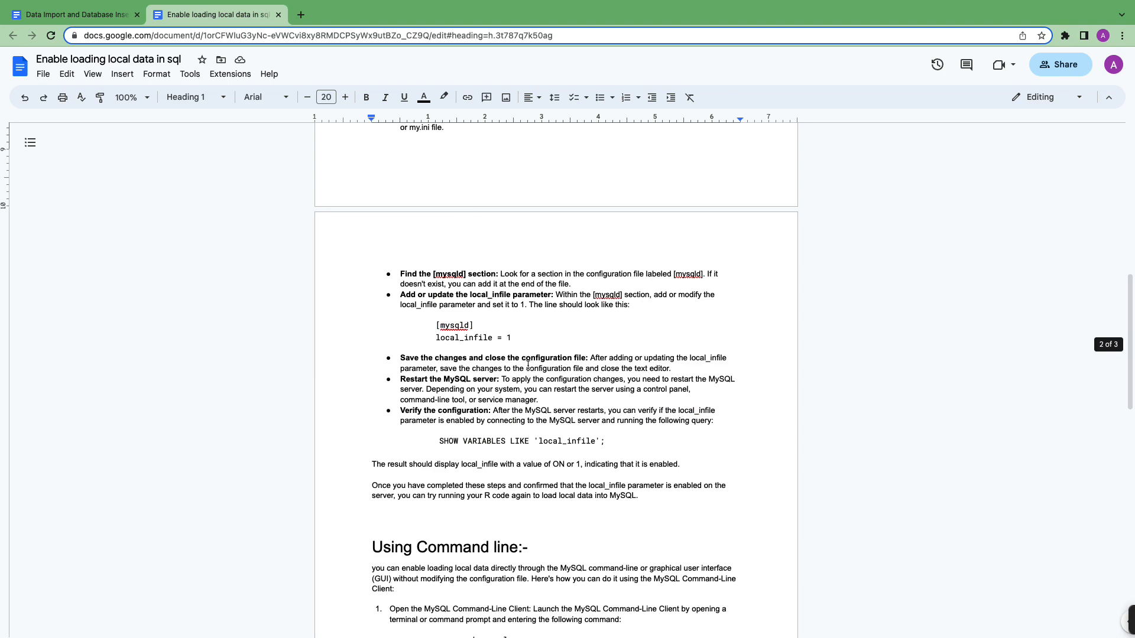
pyautogui.scroll(-3)
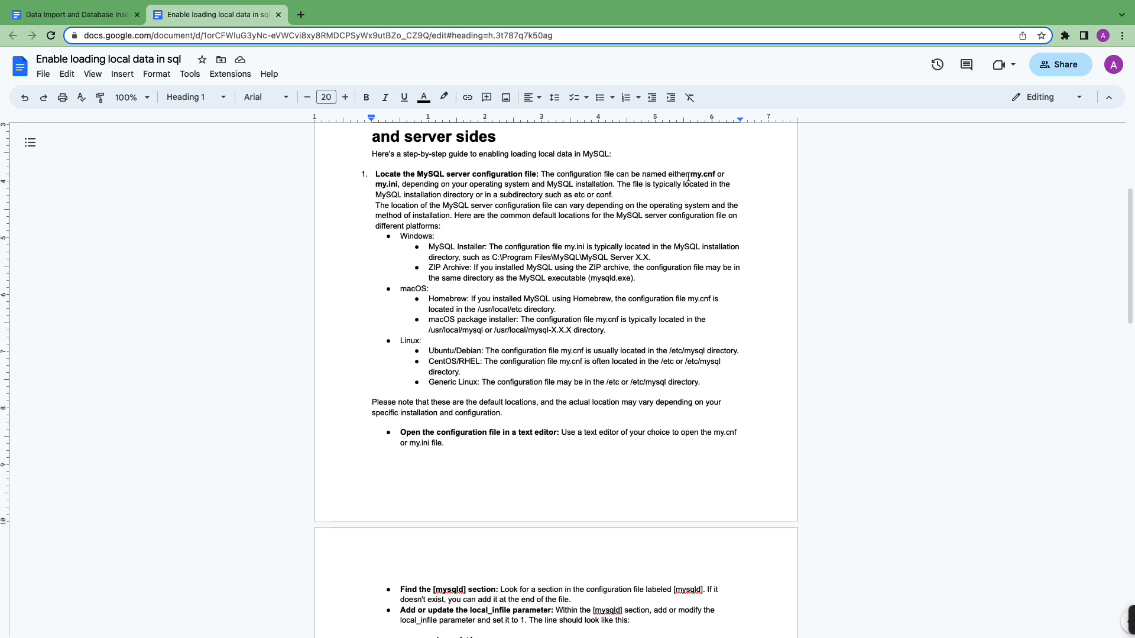
pyautogui.scroll(-3)
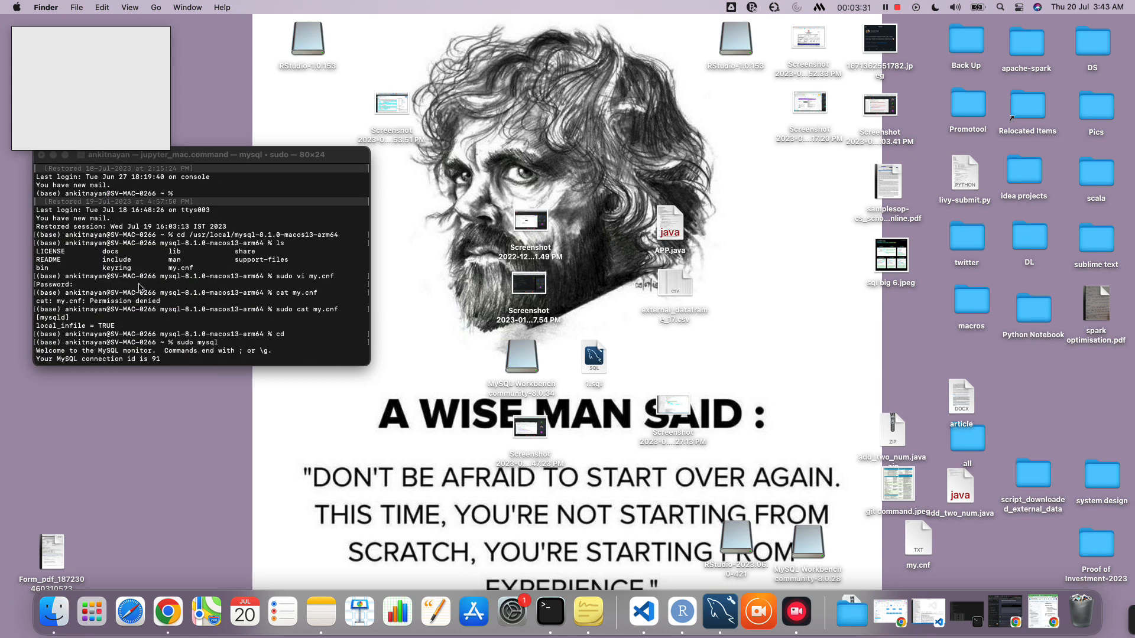
# Run show databases and switch the MySQL session to the compass database
pyautogui.write('show databses;')
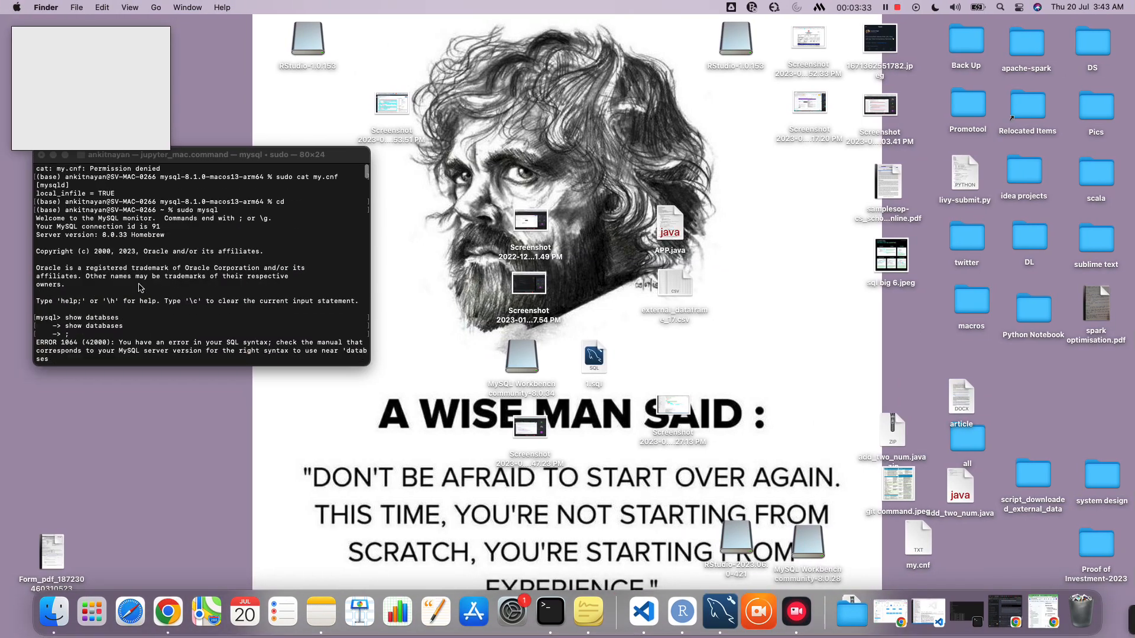
pyautogui.write('use compass')
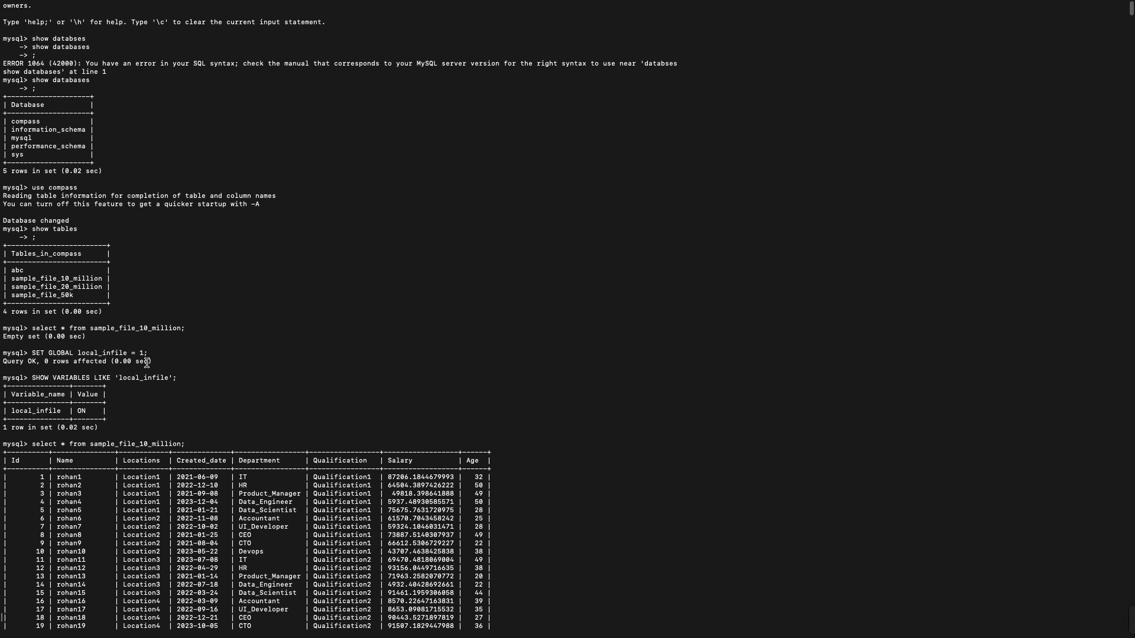
pyautogui.moveTo(146, 361)
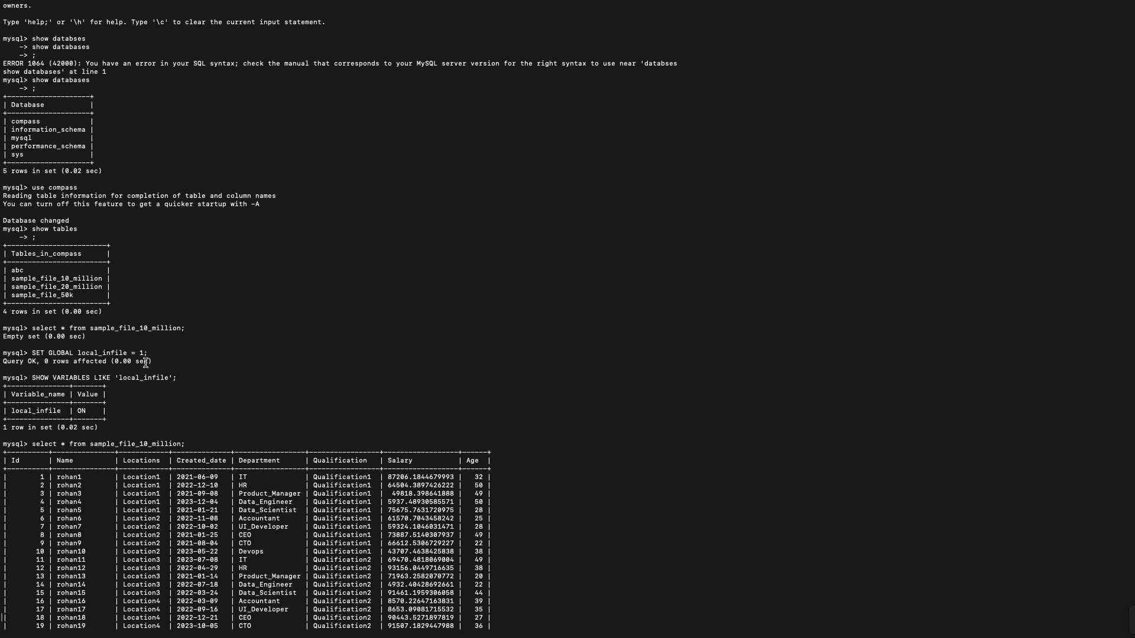
pyautogui.moveTo(40, 378)
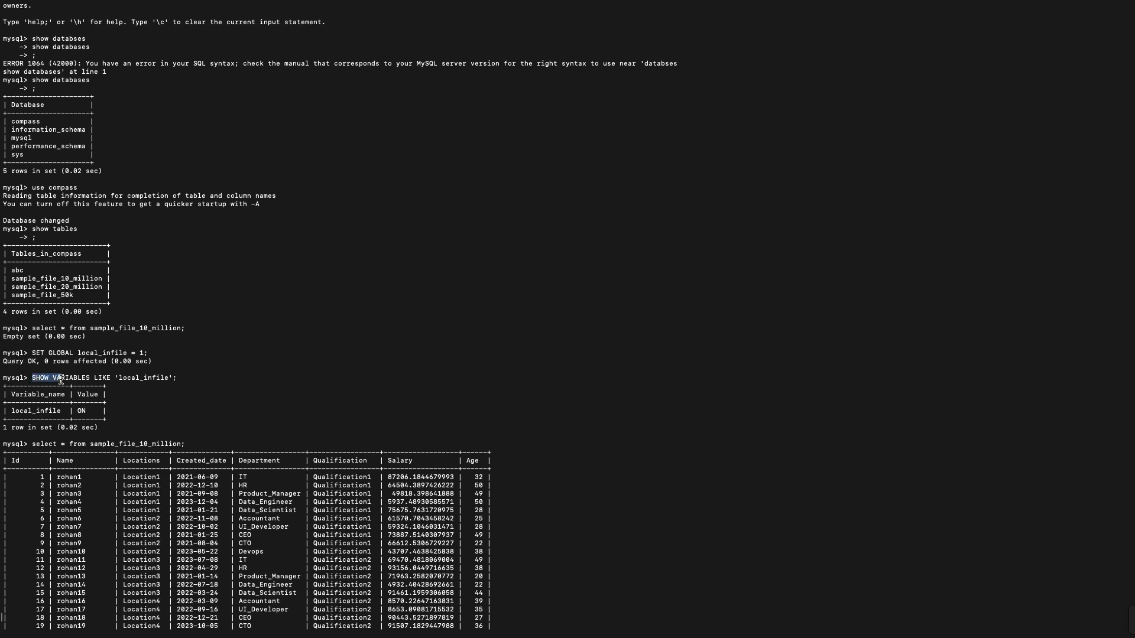
# Highlight the SHOW VARIABLES output in Terminal and return to the Google Docs guide
pyautogui.moveTo(30, 377); pyautogui.dragTo(174, 377)
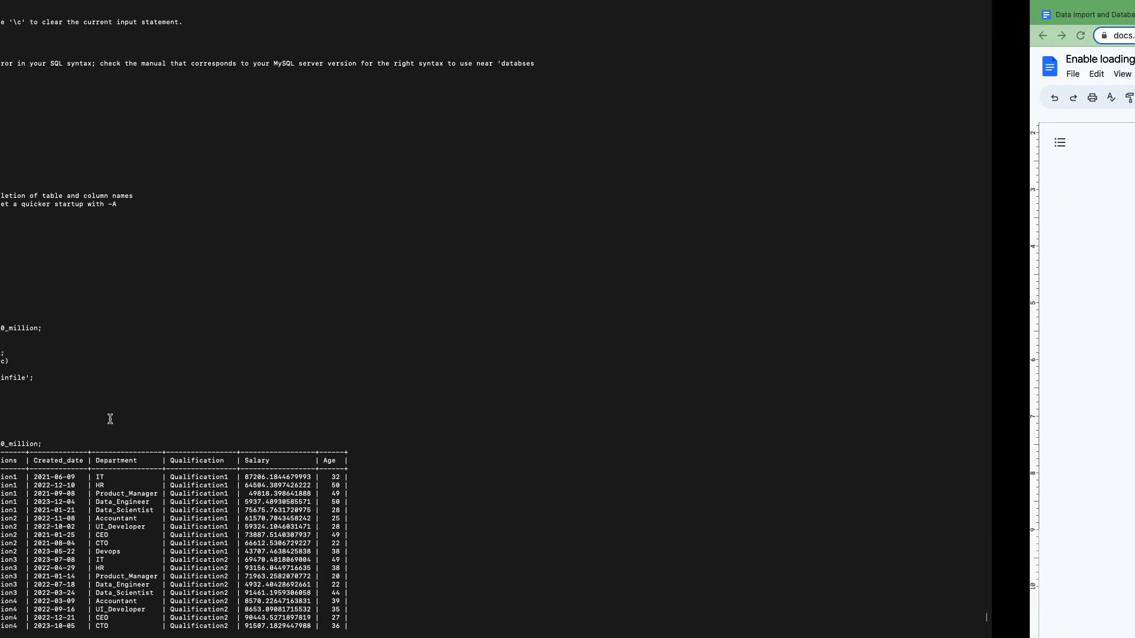
pyautogui.click(212, 15)
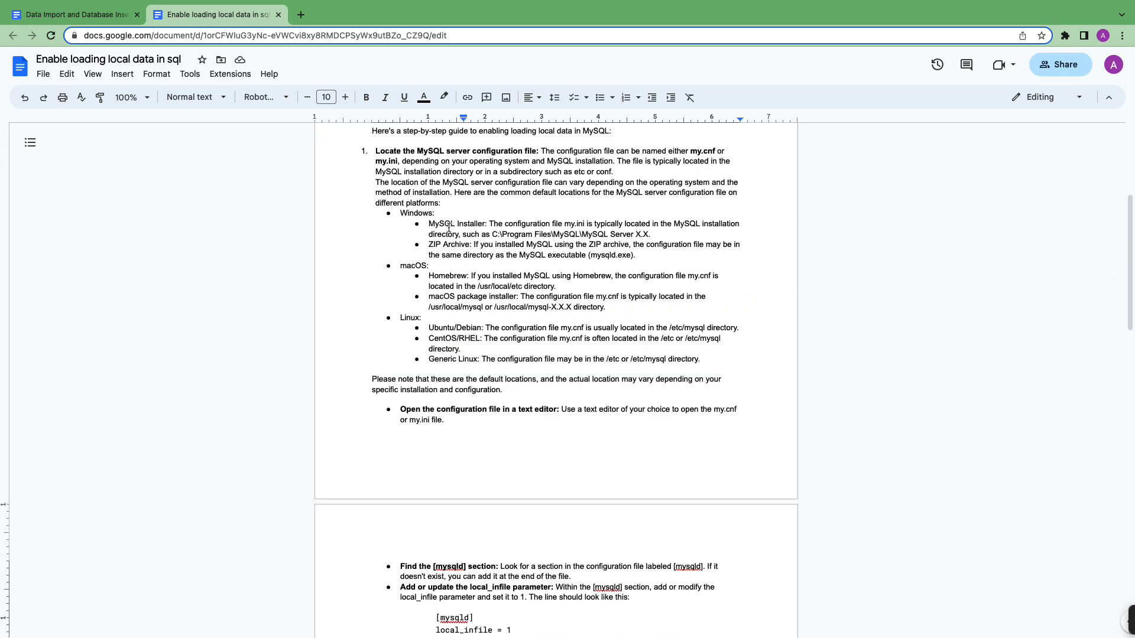
pyautogui.moveTo(705, 155)
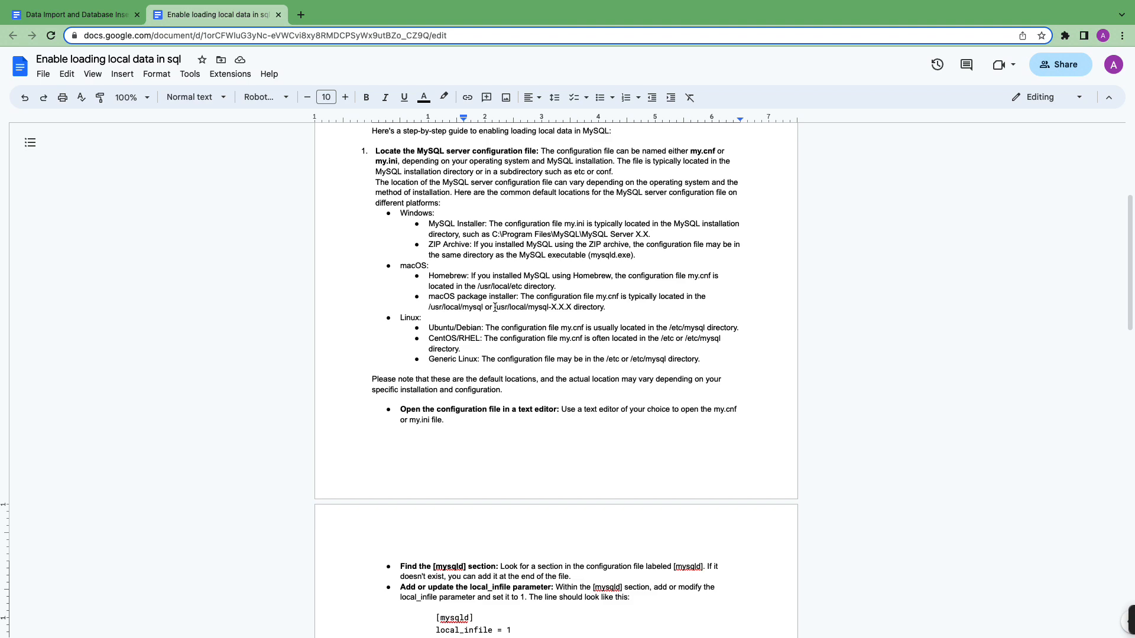
pyautogui.moveTo(494, 306); pyautogui.dragTo(604, 307)
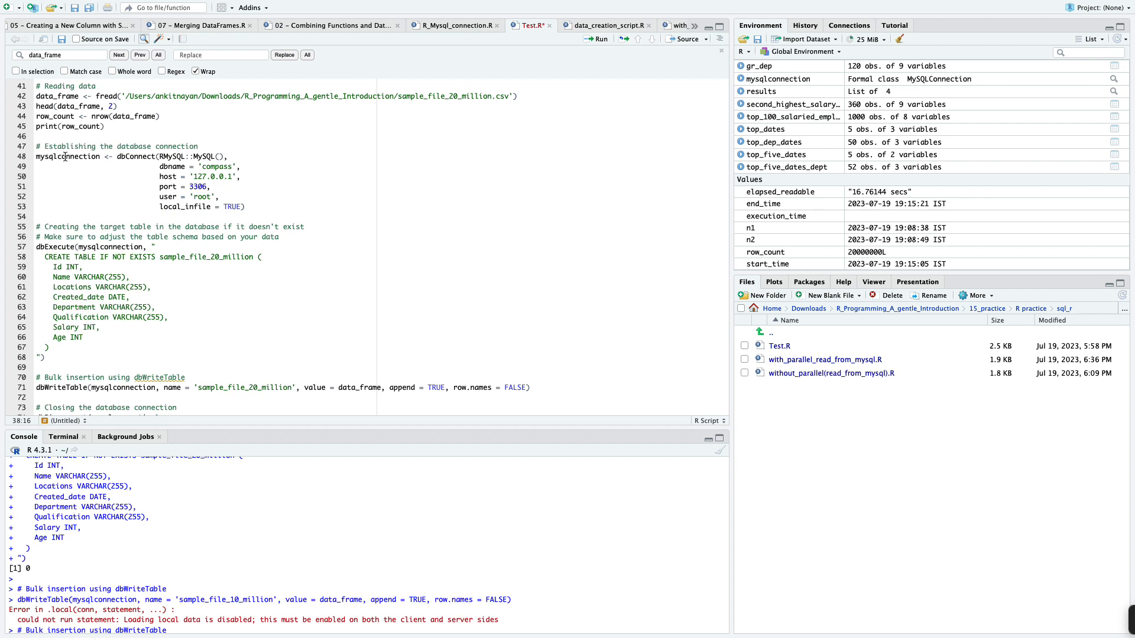
# Review mysqlconnection in the dbWriteTable call, then highlight the 'Loading local data is disabled' error in the guide
pyautogui.scroll(-3)
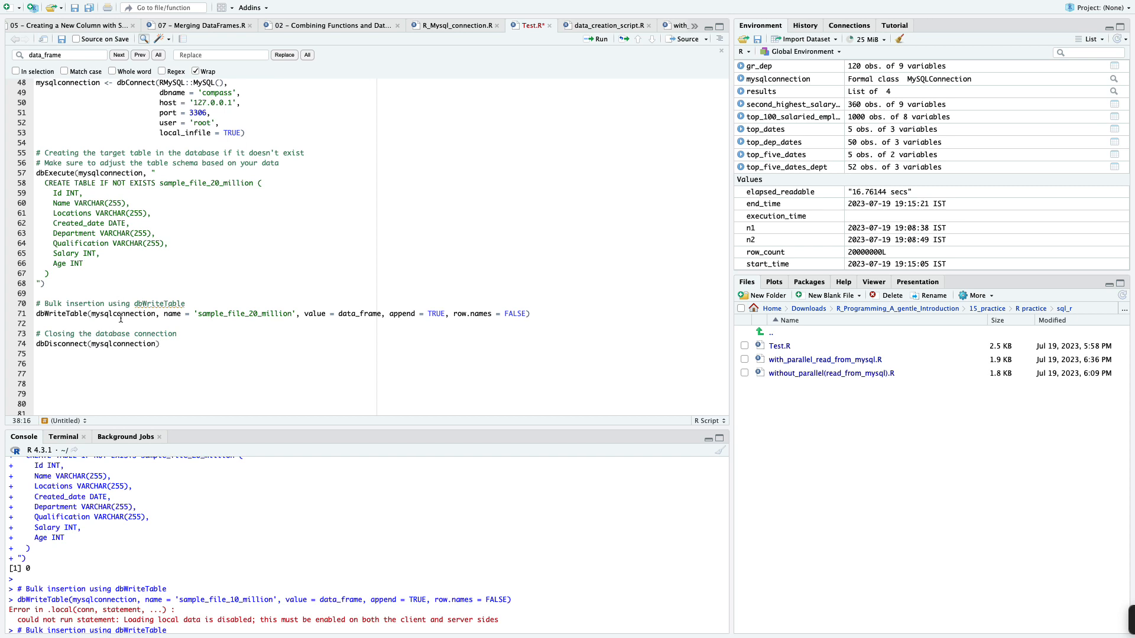
pyautogui.doubleClick(42, 314)
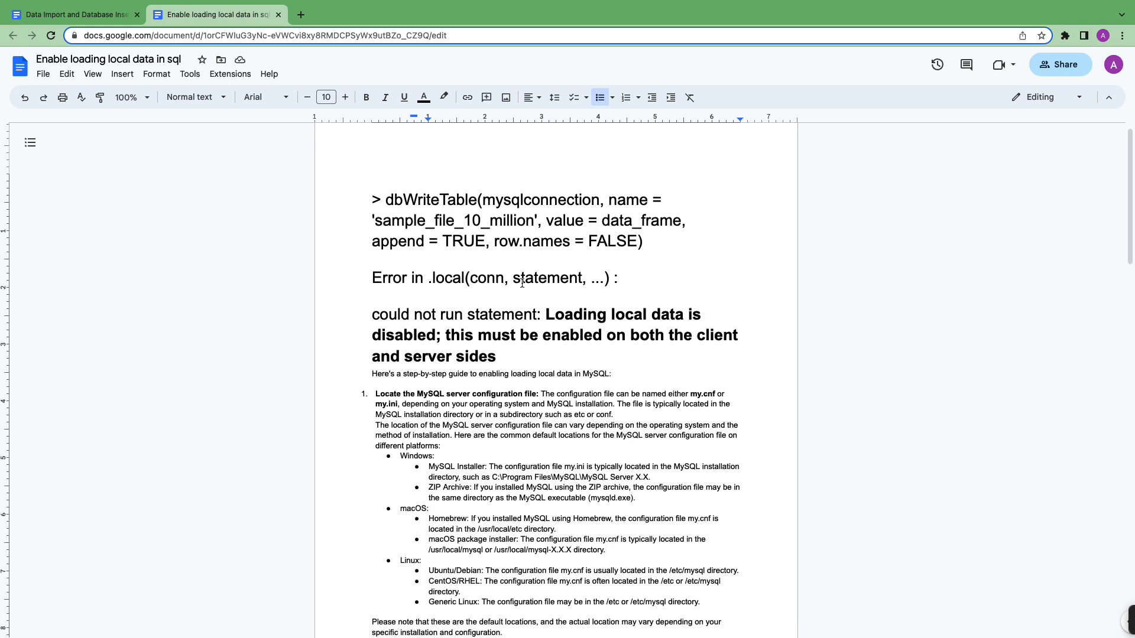
pyautogui.moveTo(546, 314); pyautogui.dragTo(580, 339)
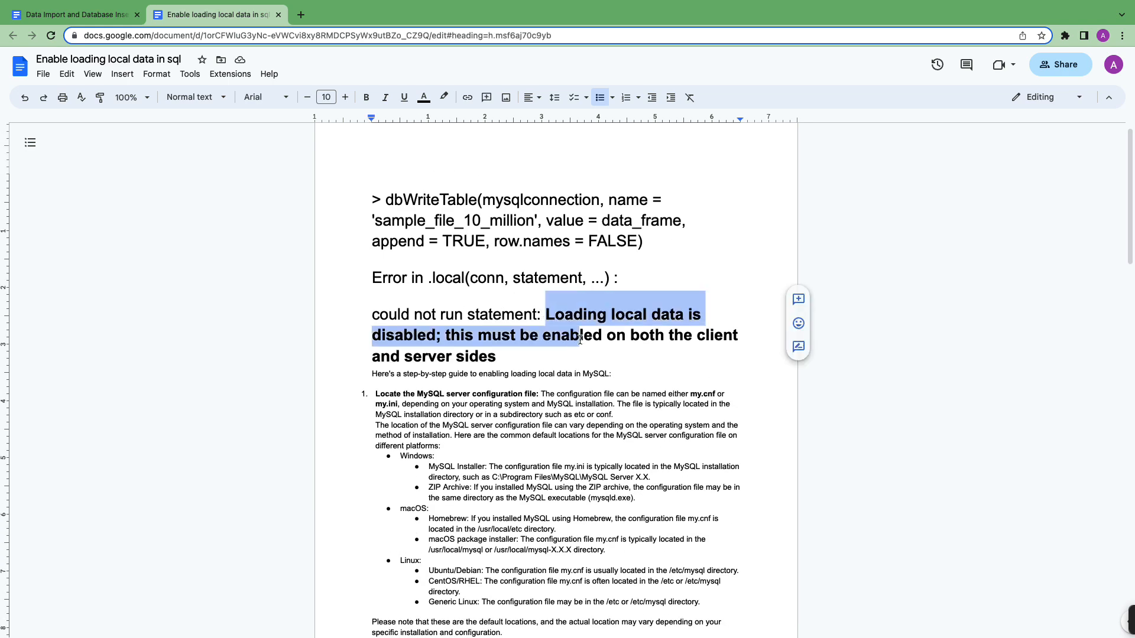